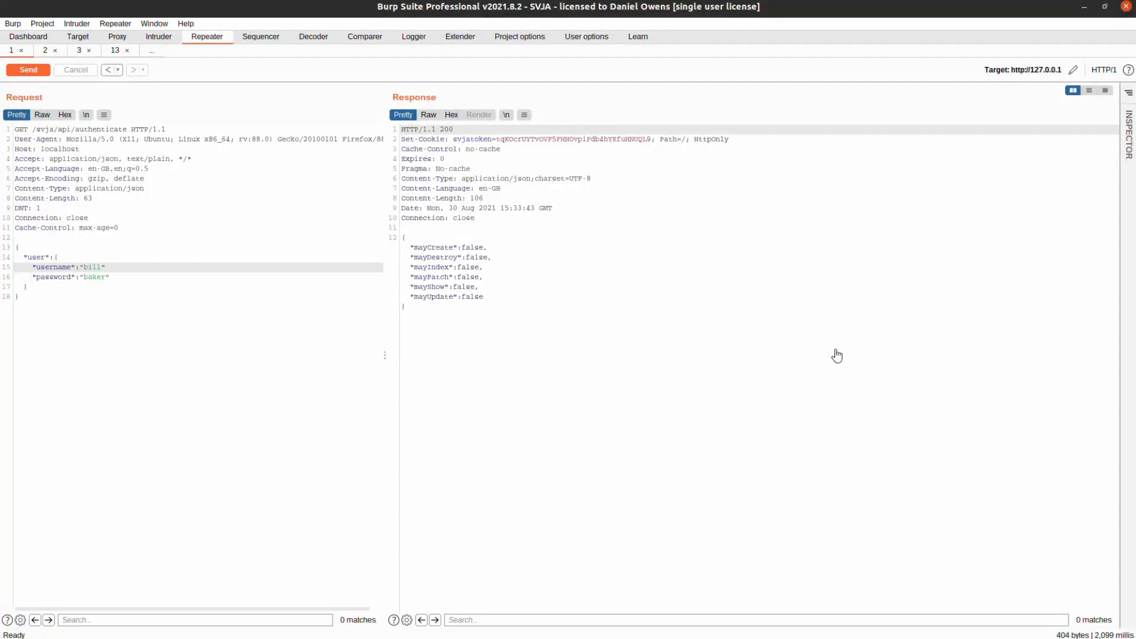
Resend bill's authenticate request in Repeater tab 1, then switch to Repeater tab 2
click(104, 267)
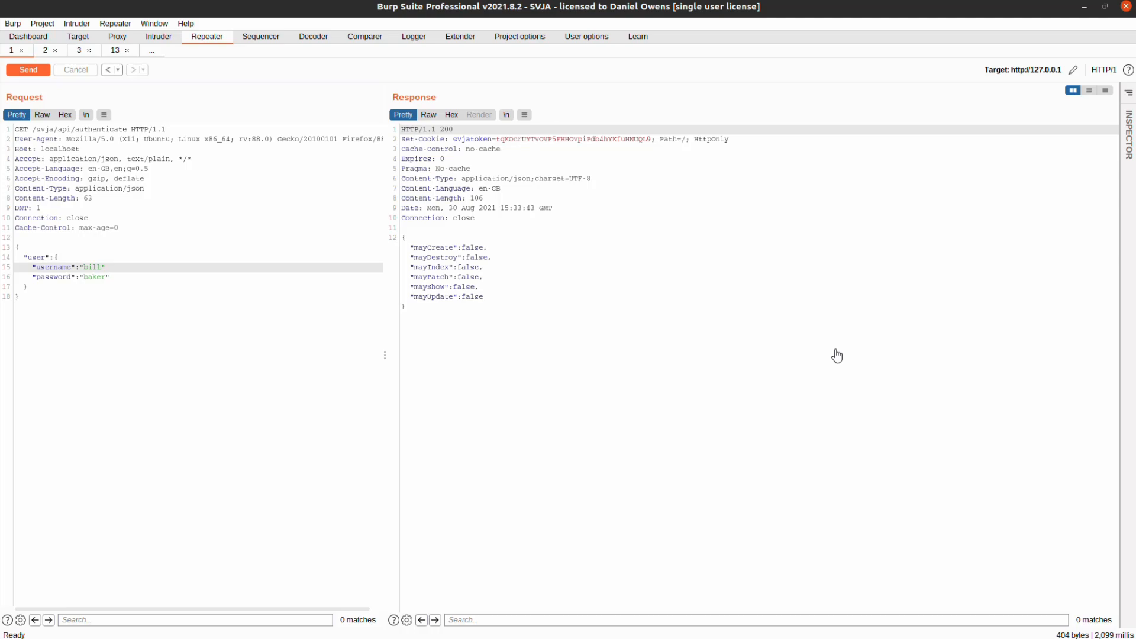
click(103, 267)
text(')
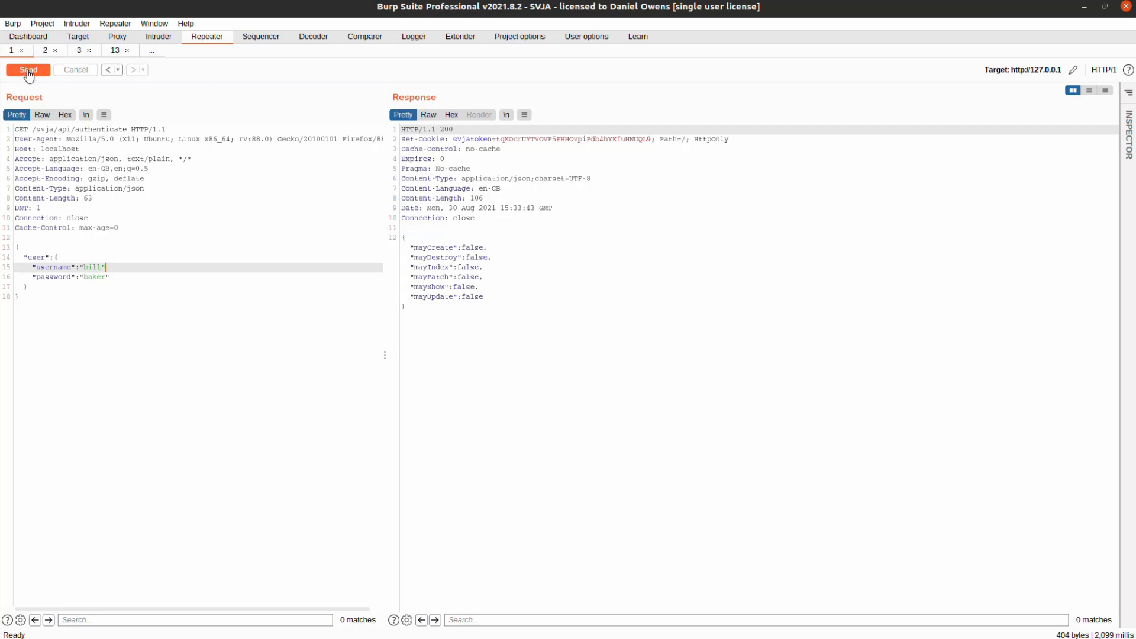
click(28, 70)
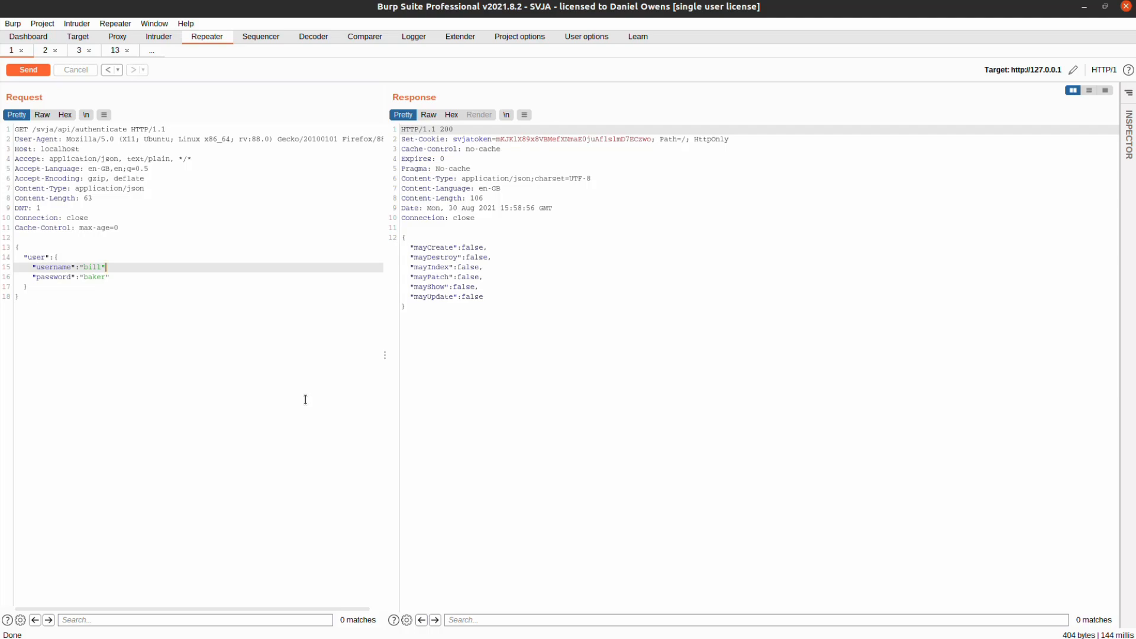
click(45, 49)
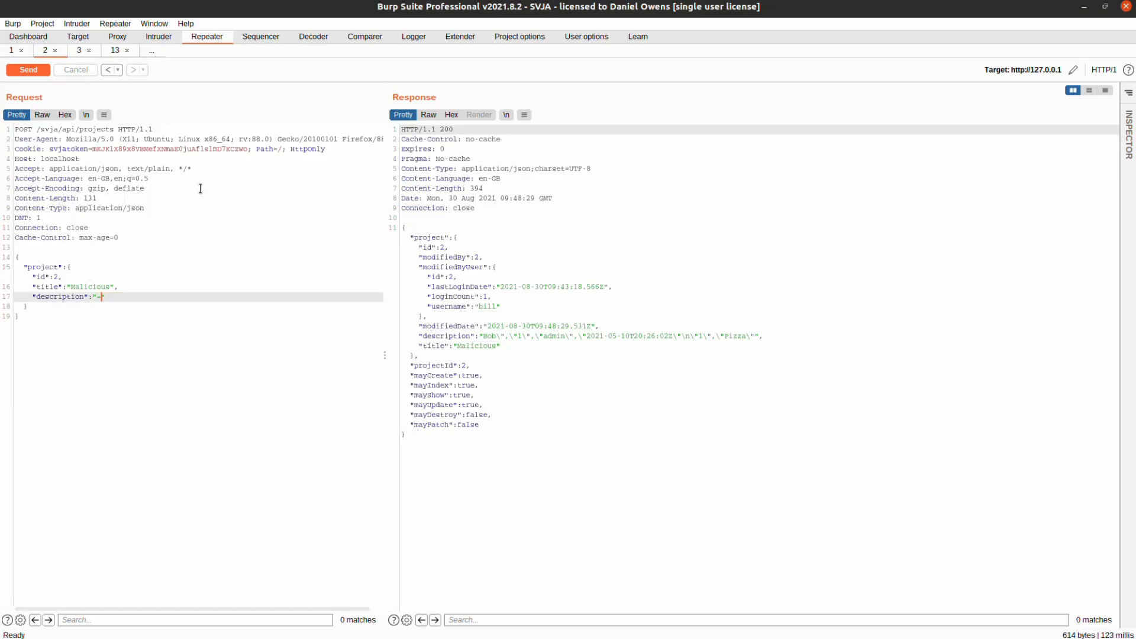
Change the JSON description value in the request body to =cmd|'/C calc'!A1
text(cmd|')
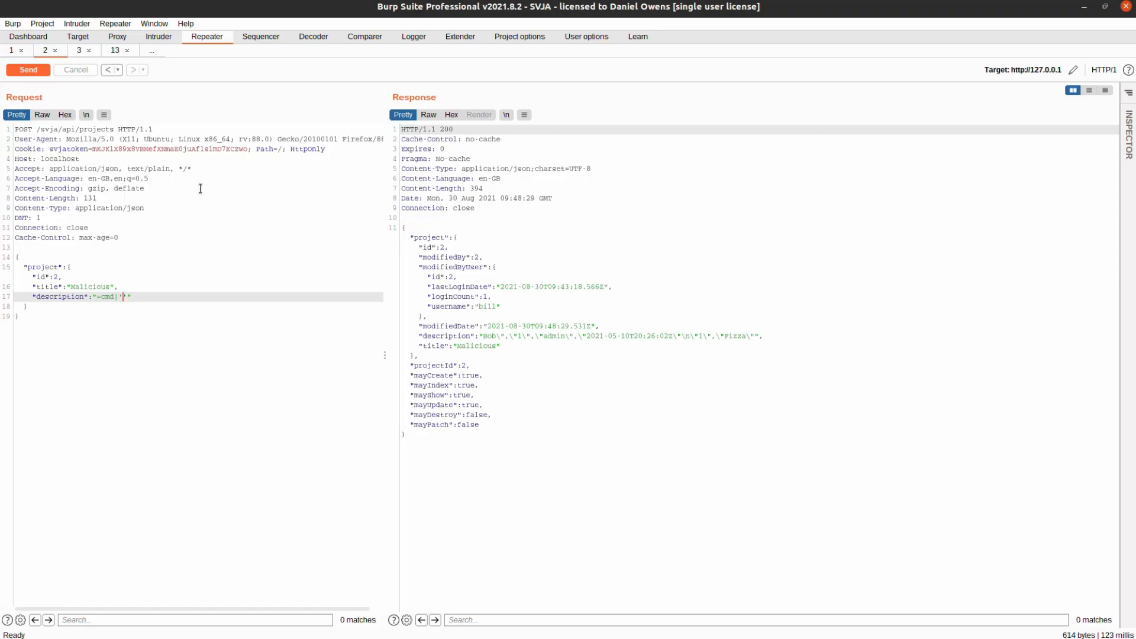
text(/C)
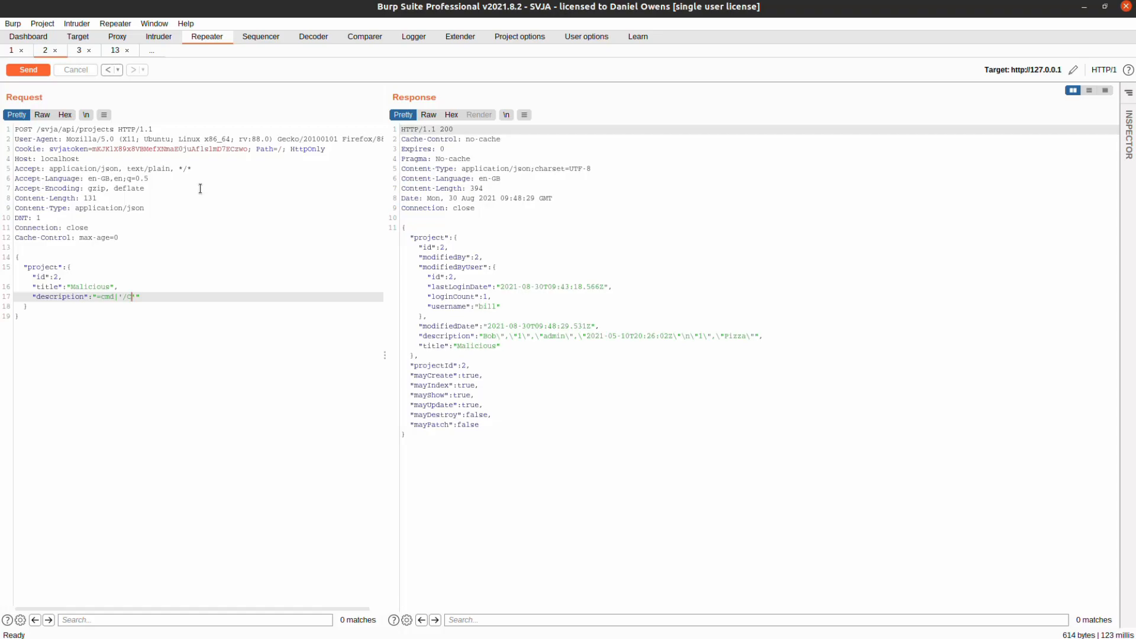
text(calc')
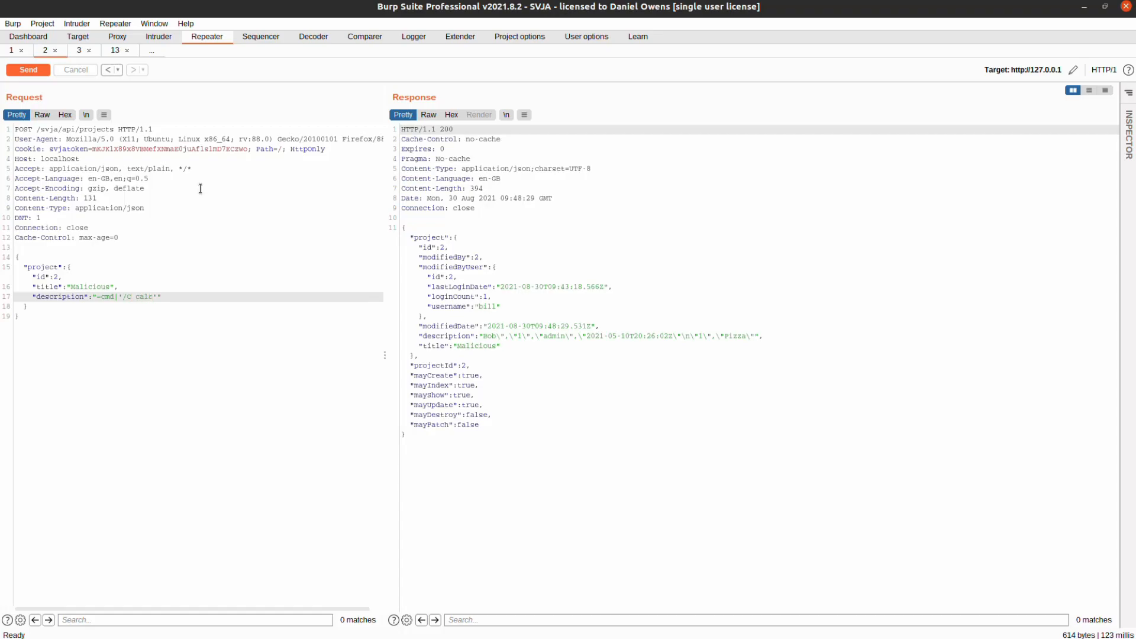
text(!A1)
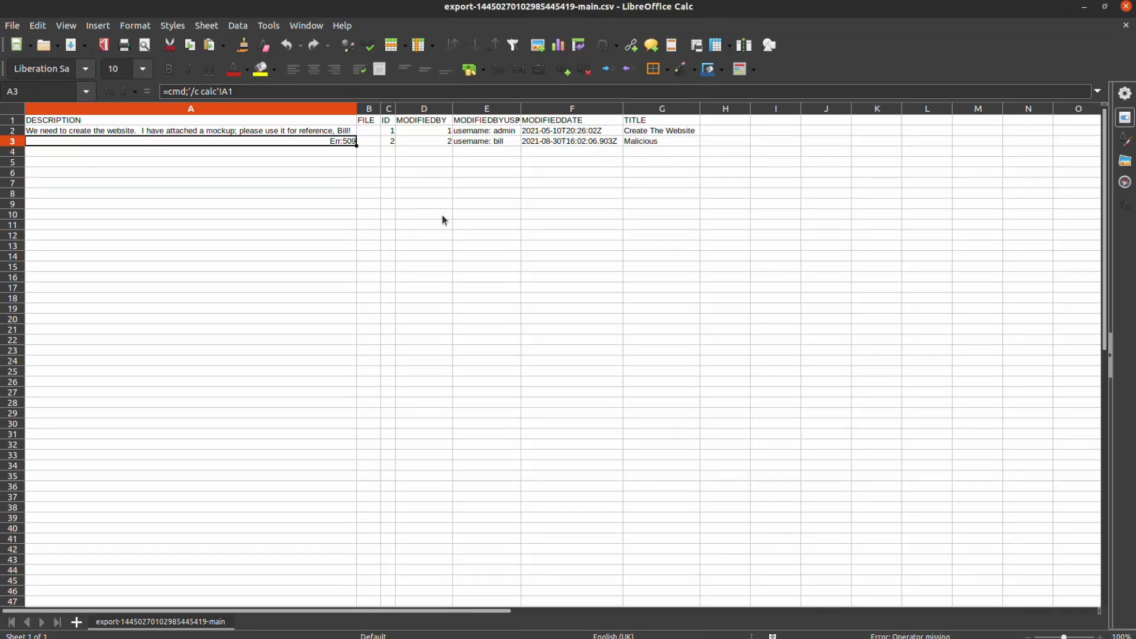
Switch from the Err:509 CSV in LibreOffice Calc to the IDE
key(alt+Tab)
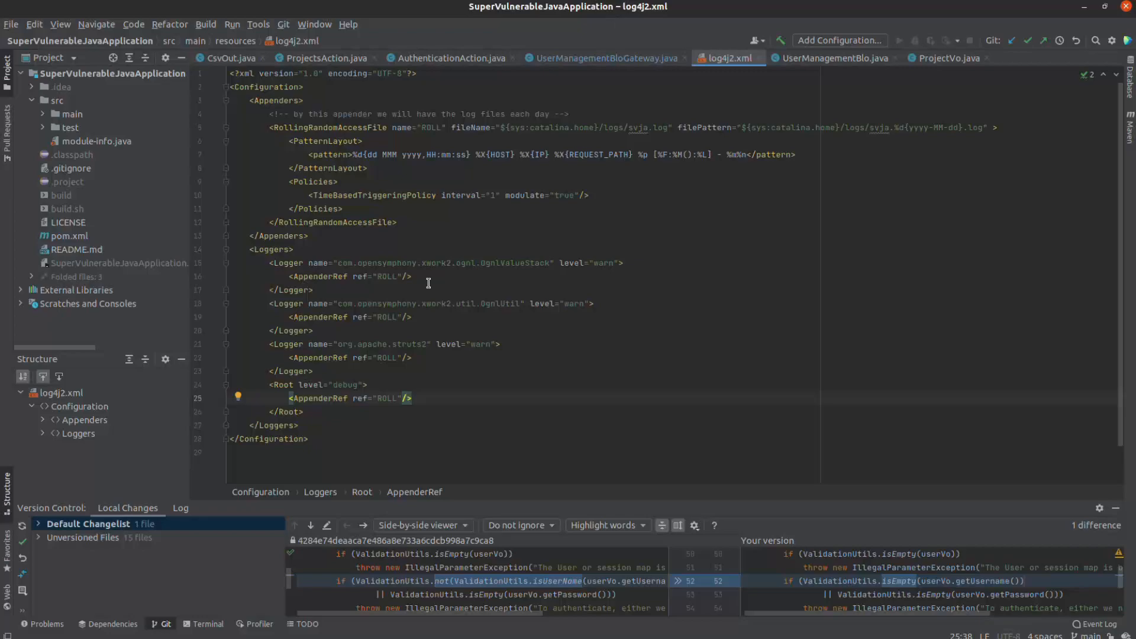
mouse_move(568, 275)
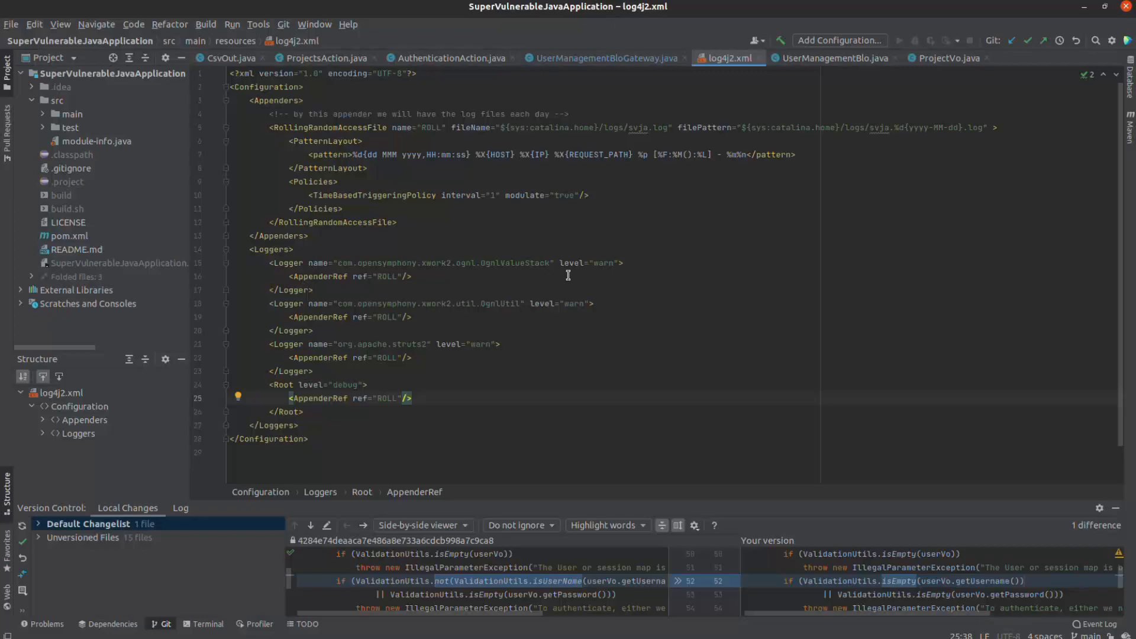
Show CsvOut.java in the editor and dismiss the code-actions pop-up
click(231, 58)
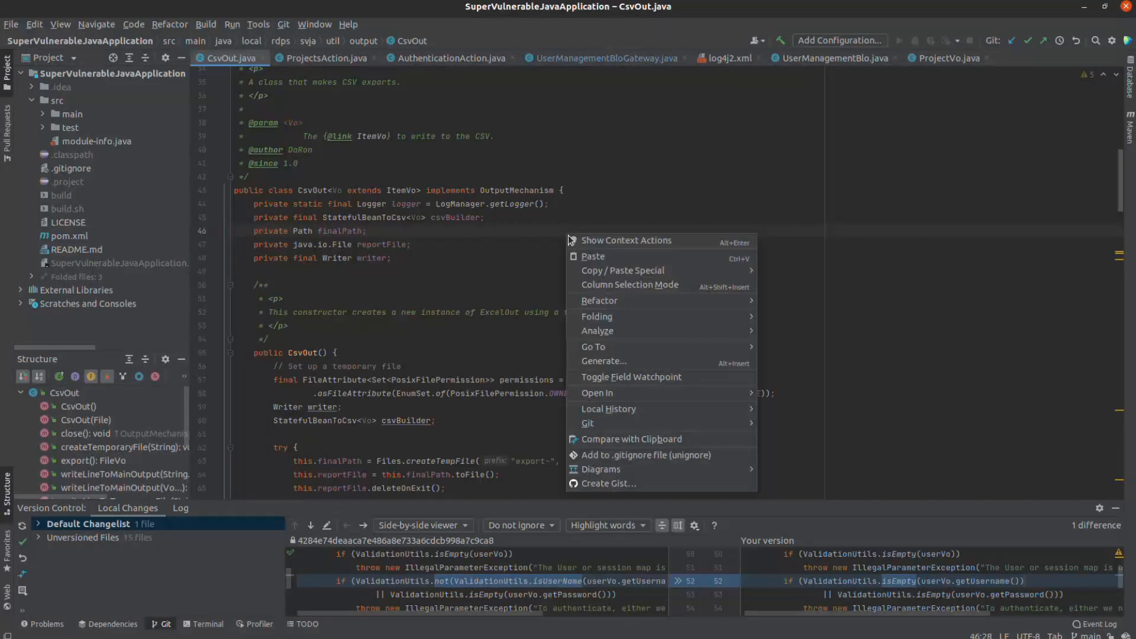
click(484, 217)
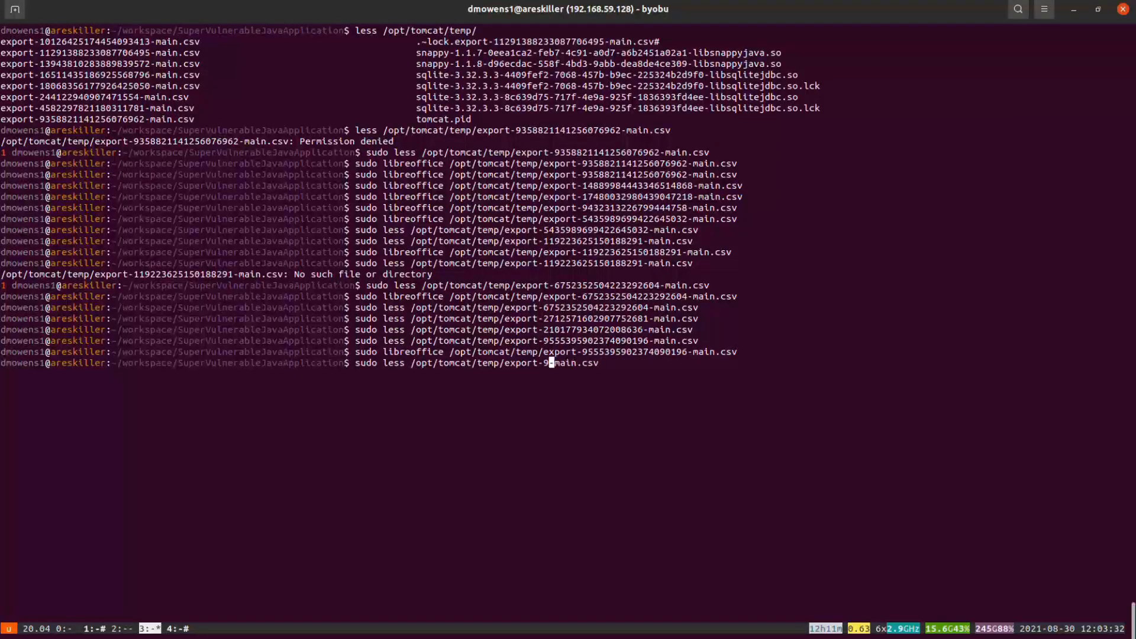
Run sudo less on the newest export CSV in /opt/tomcat/temp
key(Return)
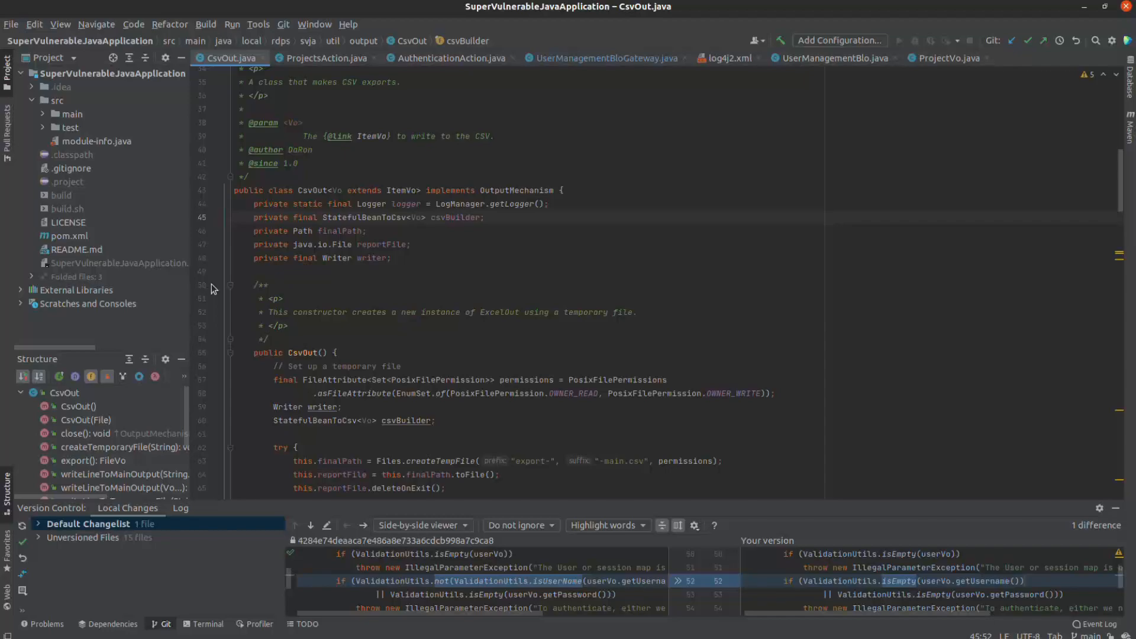
Below csvBuilder, declare private static final Pattern FORMULA_START with a leading-formula-character regex
click(483, 217)
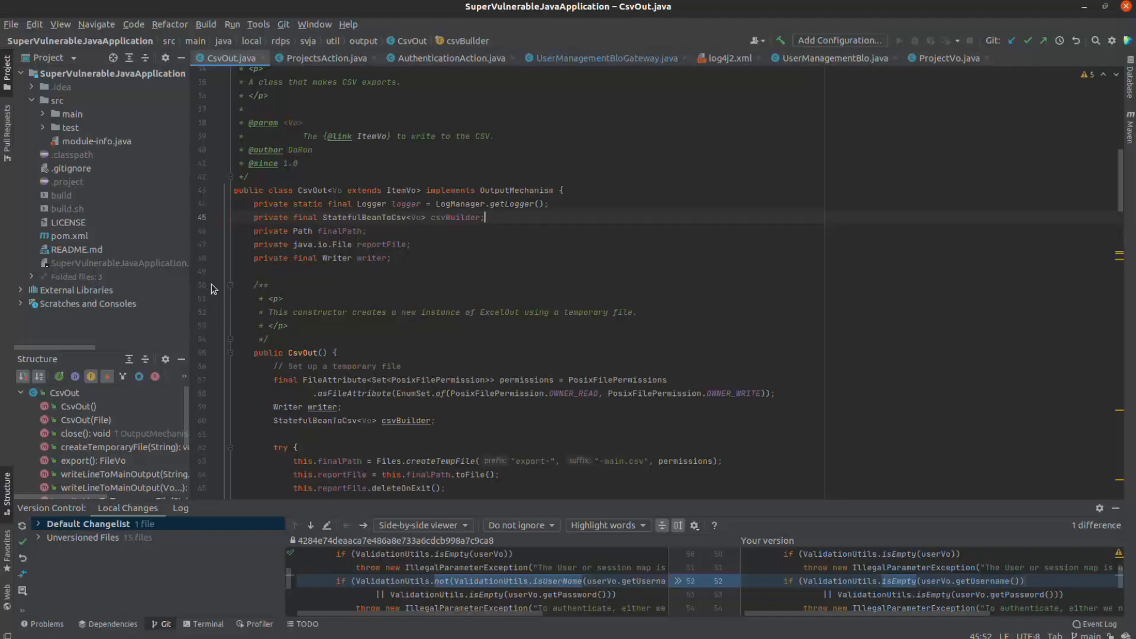
key(Enter)
text(private static)
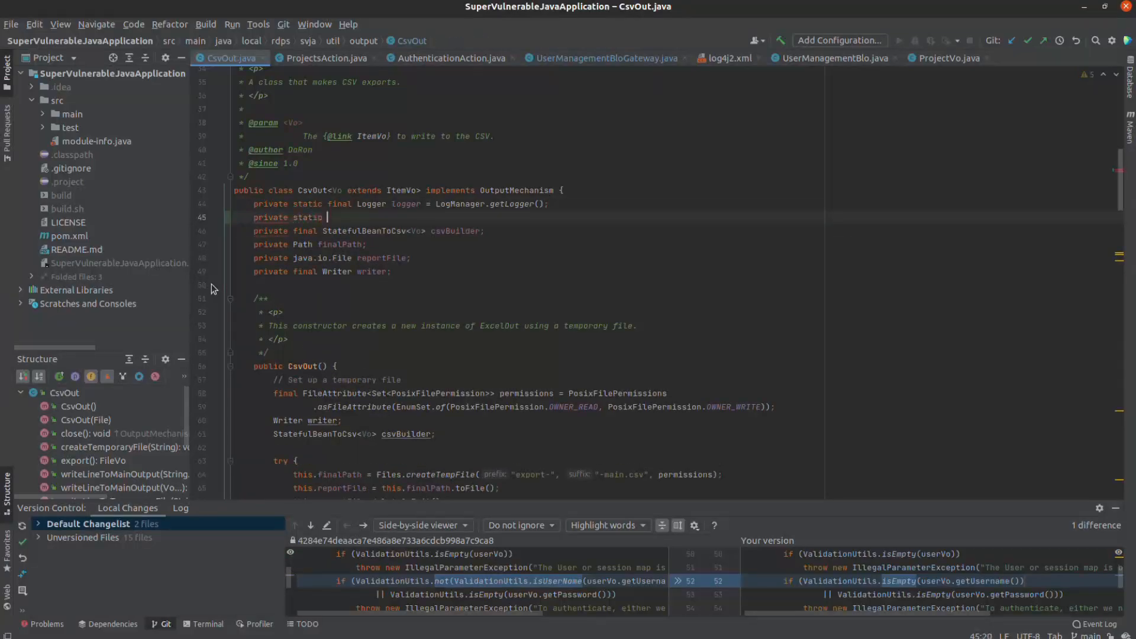
text(final Pattern)
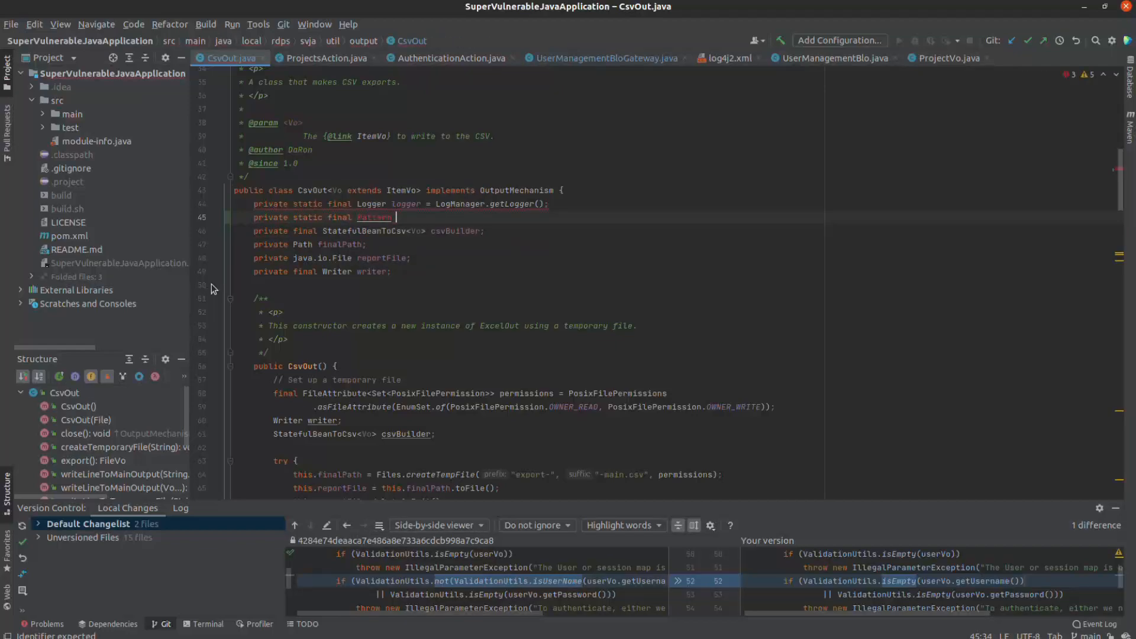
text(FORM)
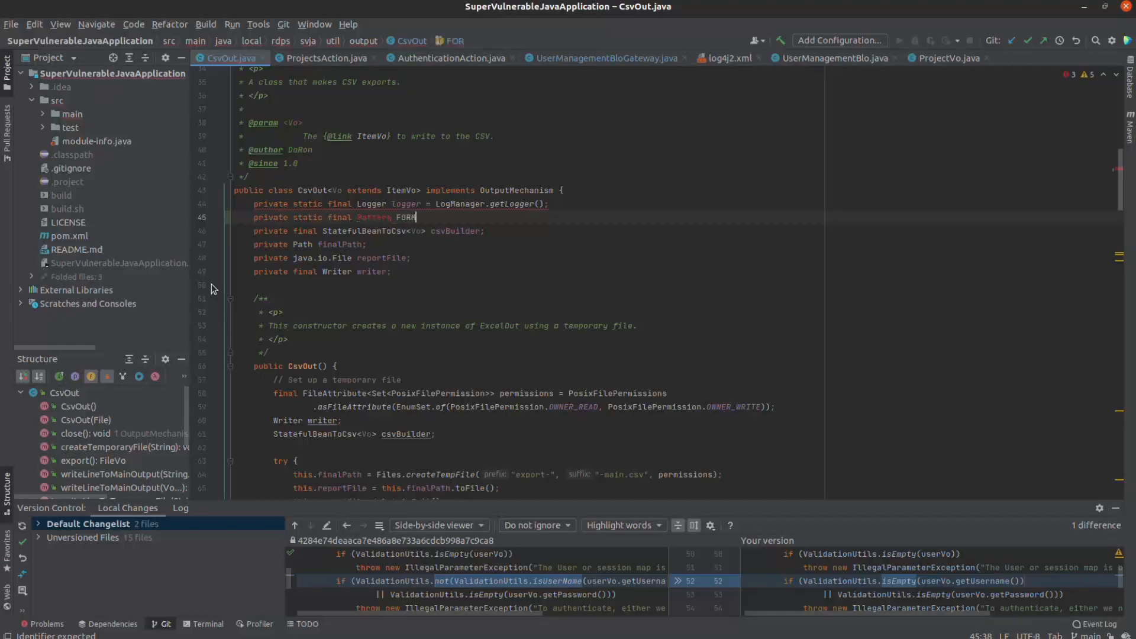
text(MULA_TE)
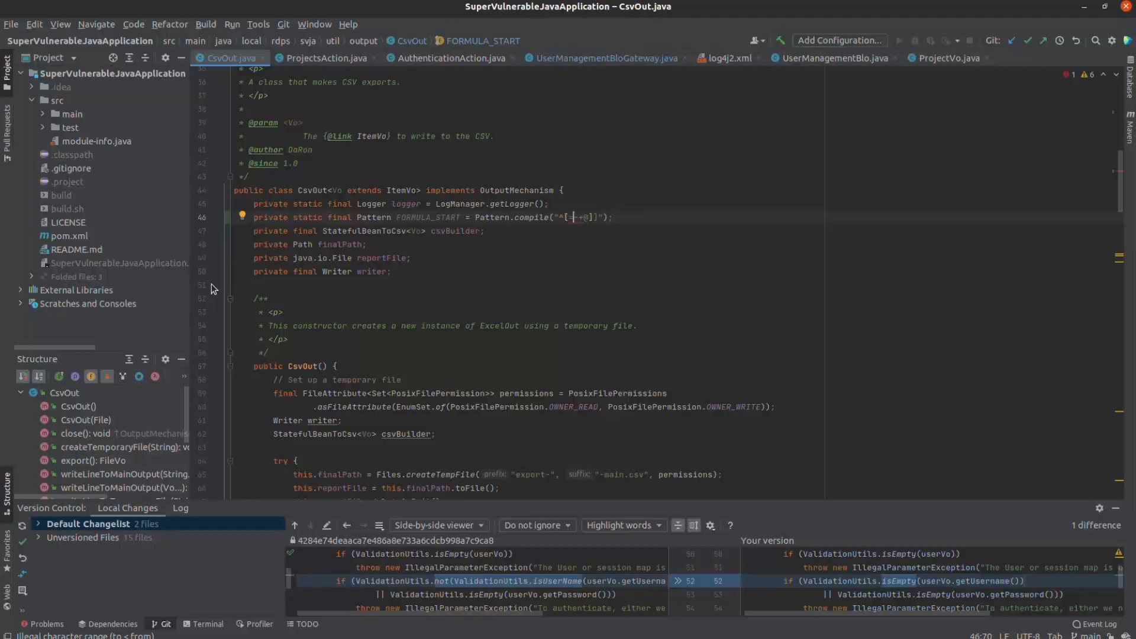
text(\\)
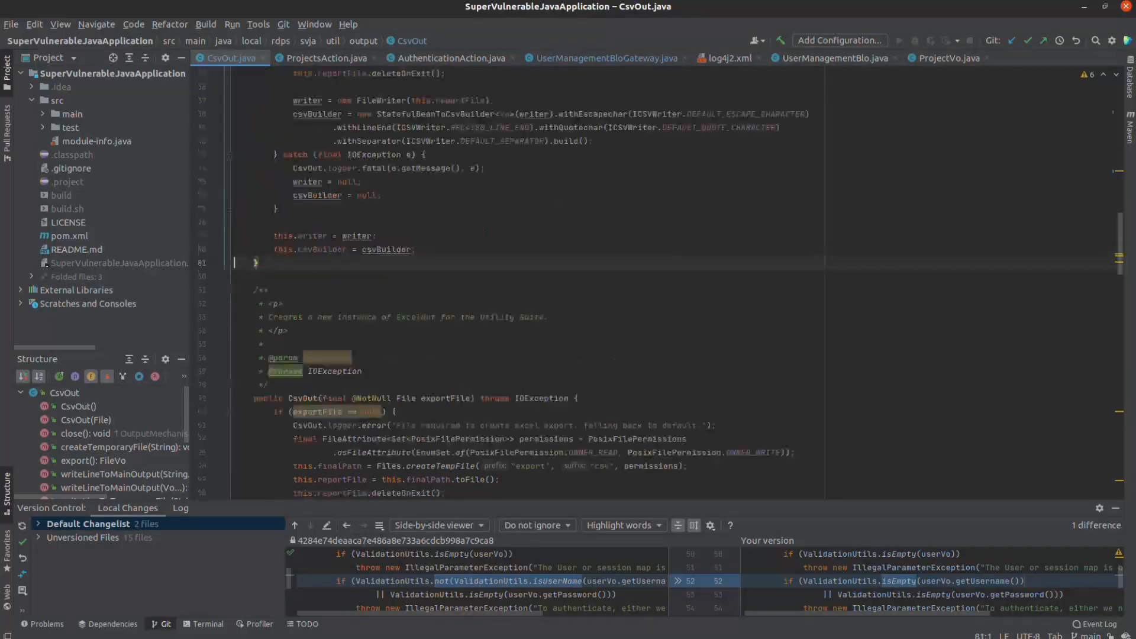
Scroll to writeLineToMainOutput and open a new line after Arrays.stream(line)
scroll(down, 3)
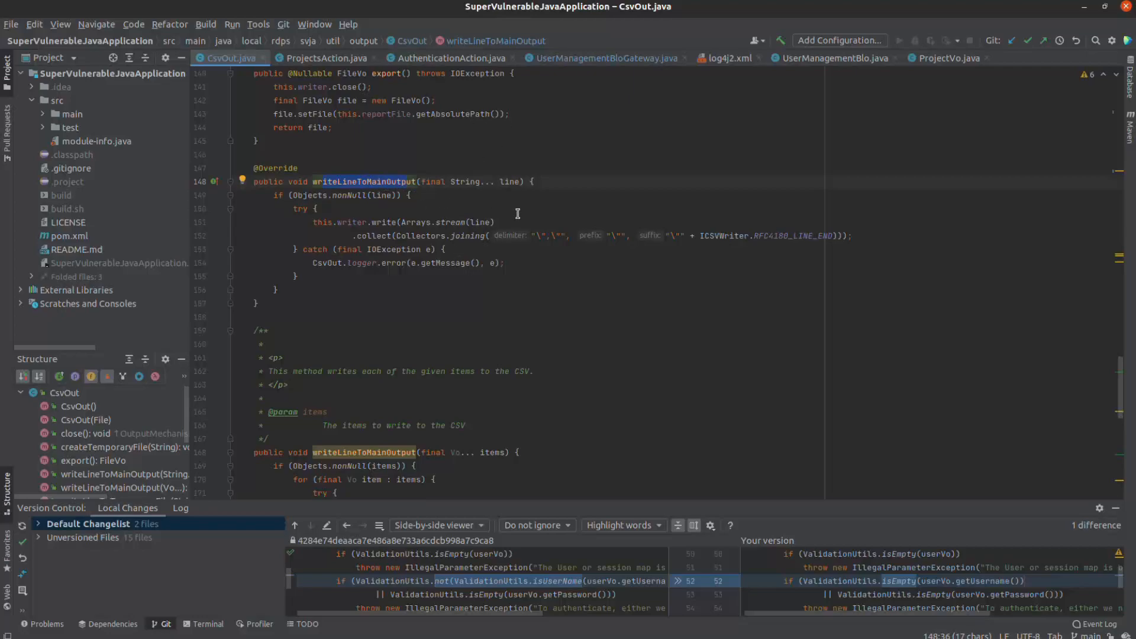
mouse_move(519, 246)
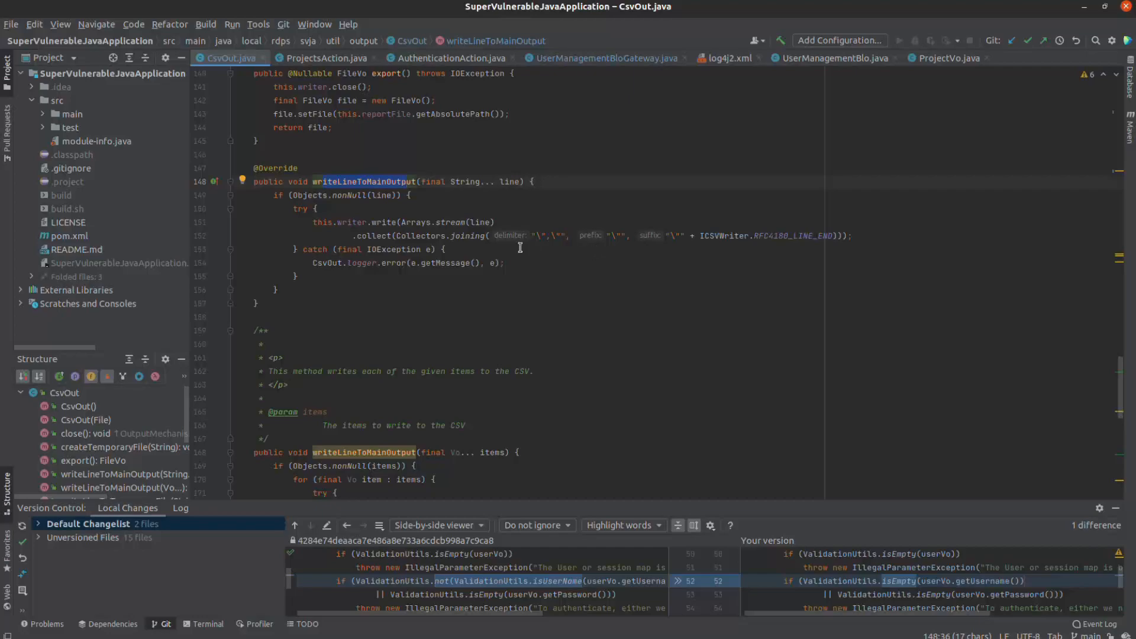
mouse_move(547, 247)
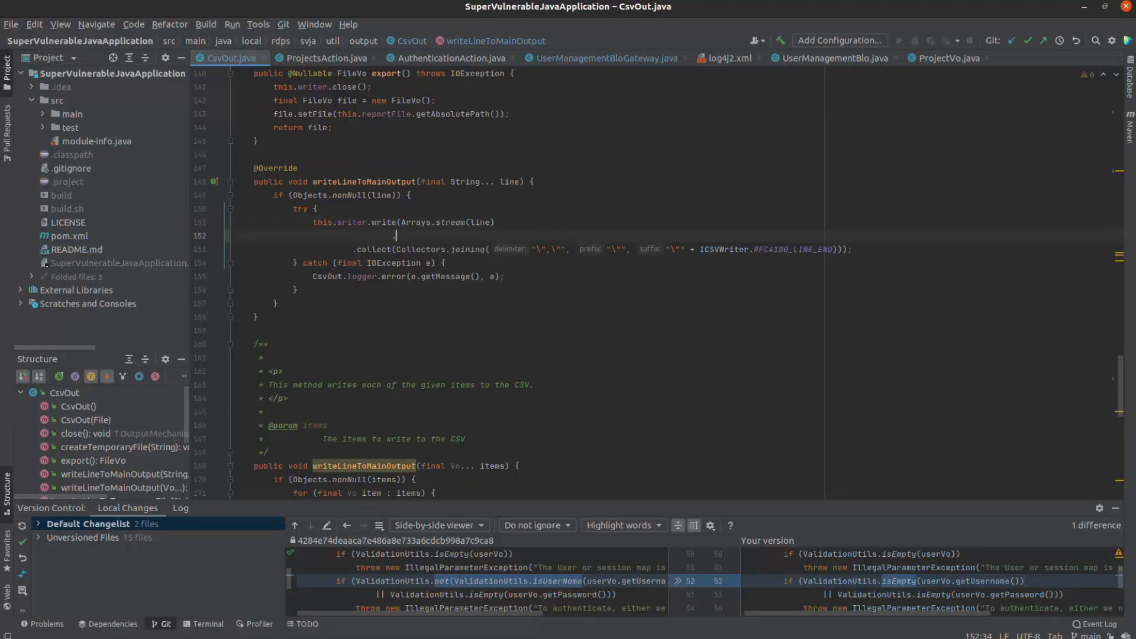
Start .map(cell -> ValidationUtils.not(ValidationUtils.isEmpty(cell)) ? ... ) on the new line
text(map()
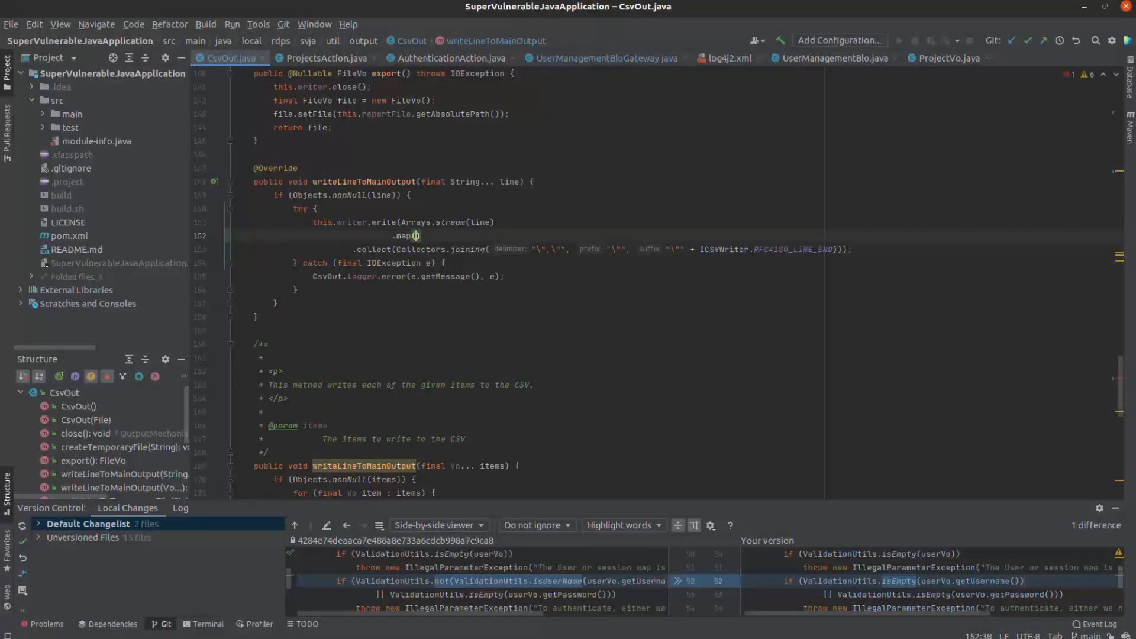
text(l->)
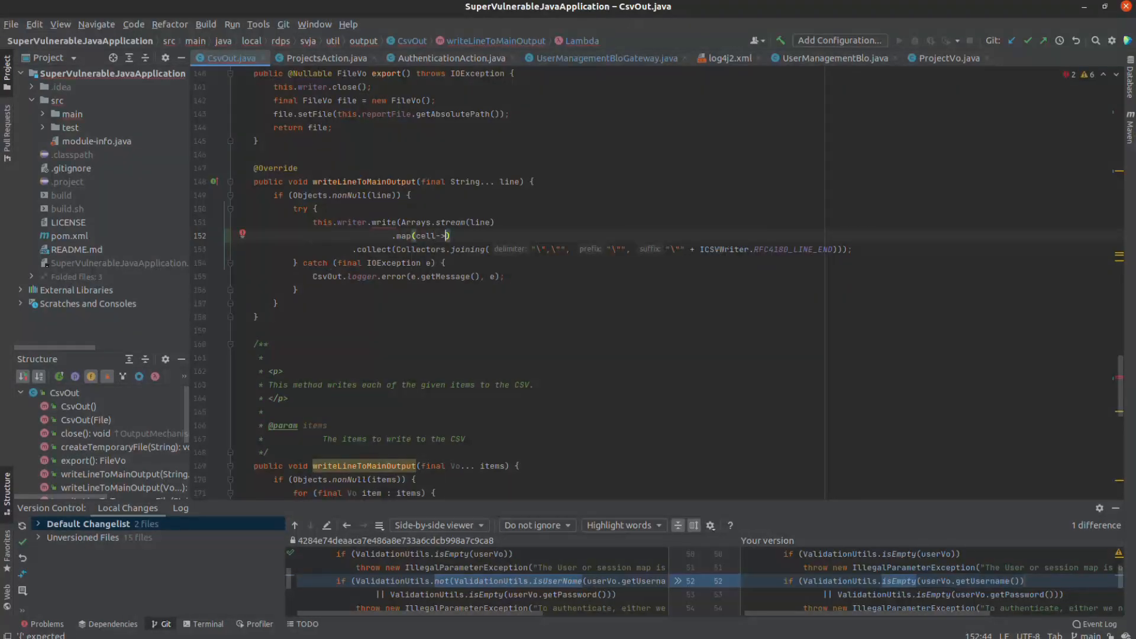
text(ValidationUtils.not(ValidationUtils.isEmpty(cell)
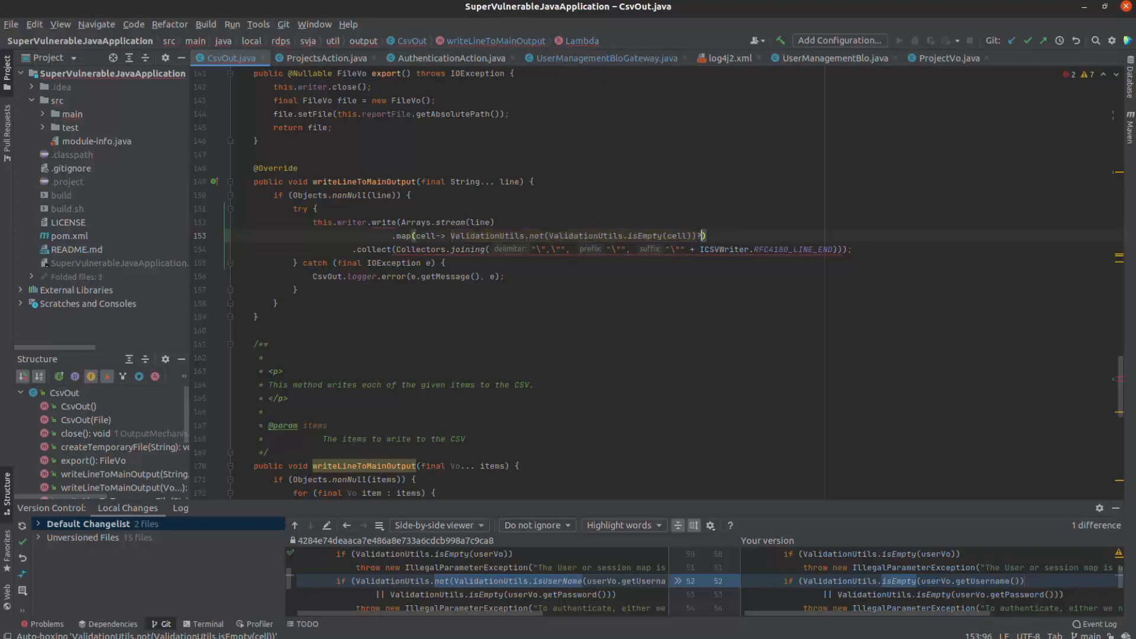
text(?)
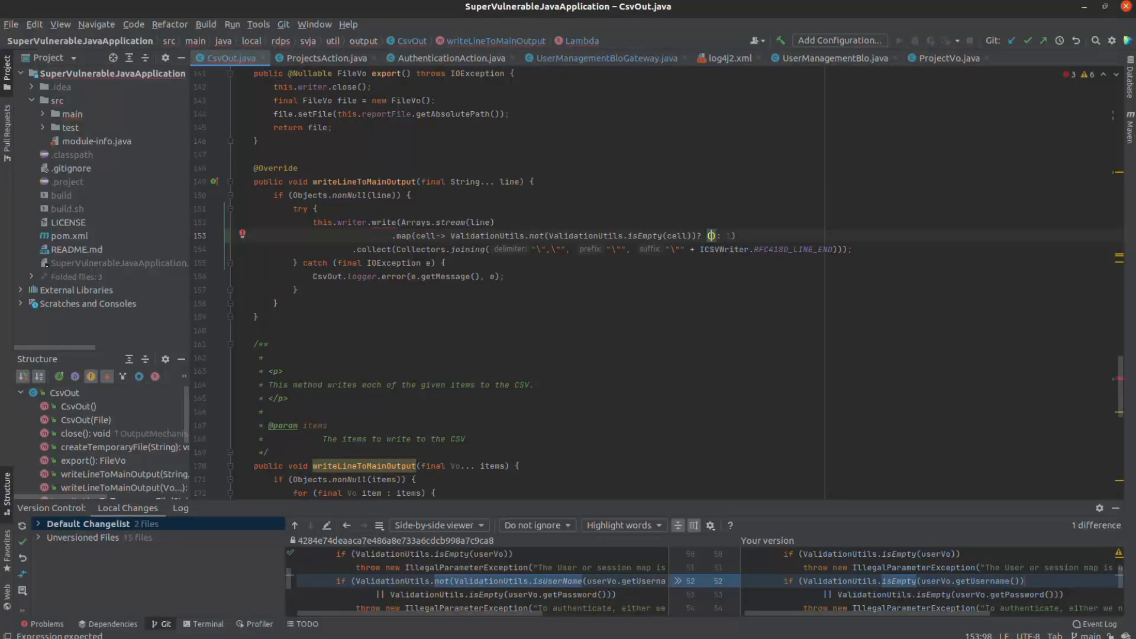
Fill the ternary with (CsvOut.FORMULA_START.matcher(cell).find() ? "'" + cell : cell) : cell
text(l.)
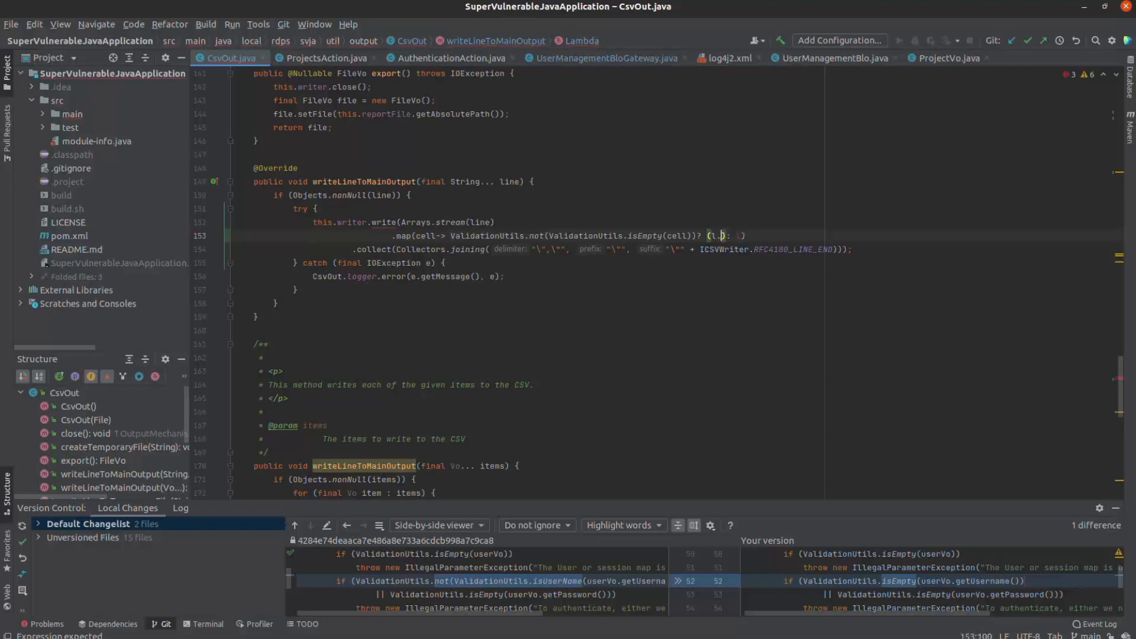
text(char)
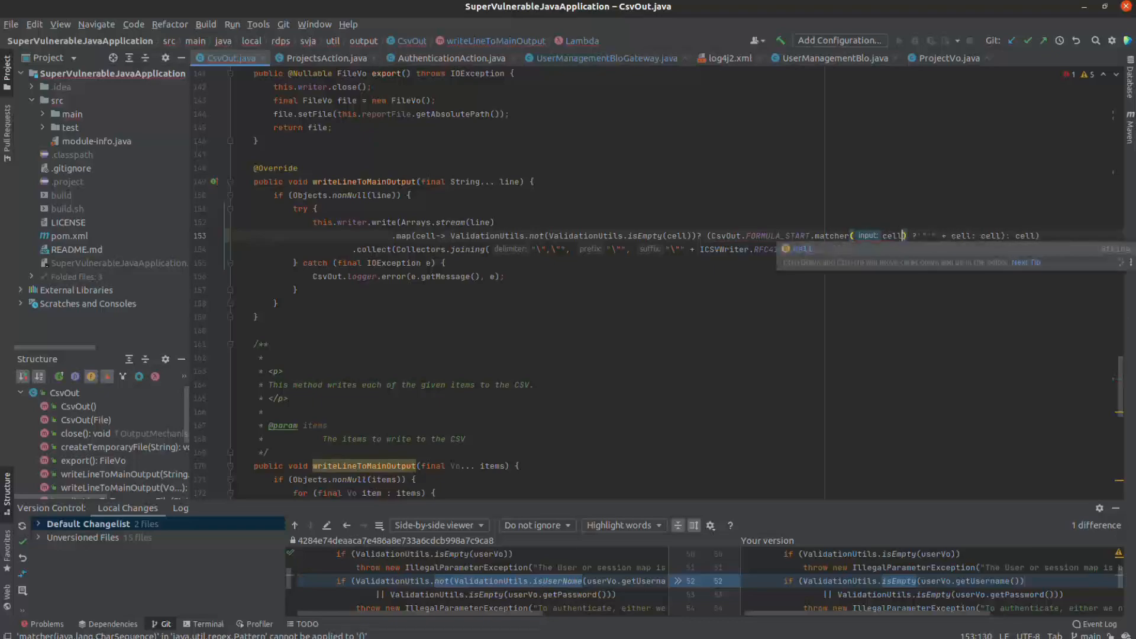
text(find()
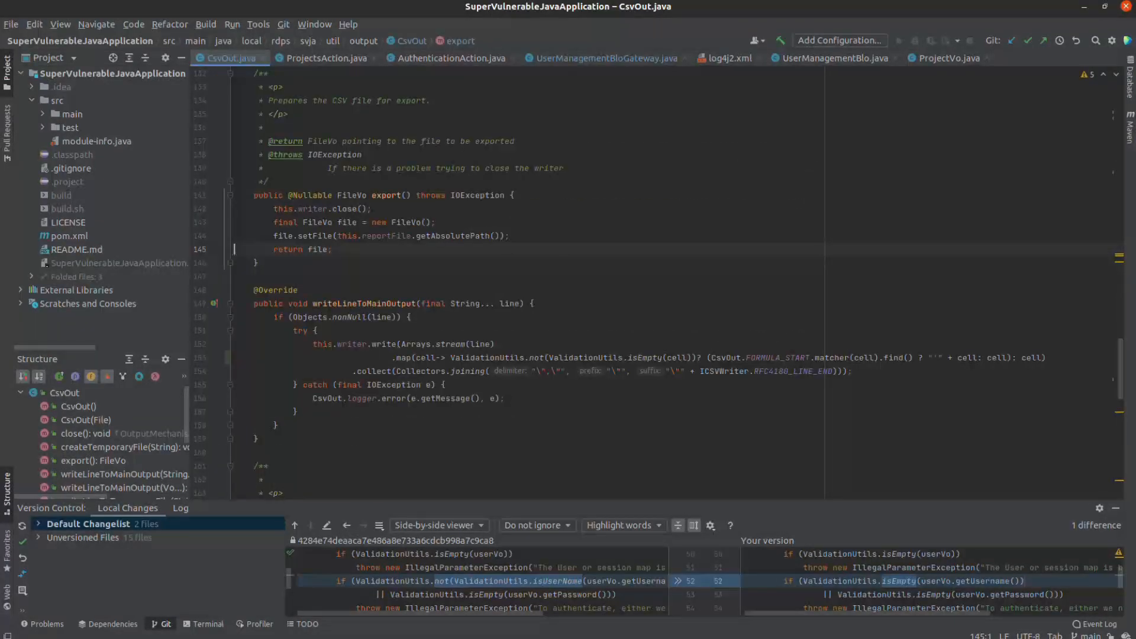
Reformat the new .map line with Reformat Code and review writeLineToMainOutput
scroll(down, 3)
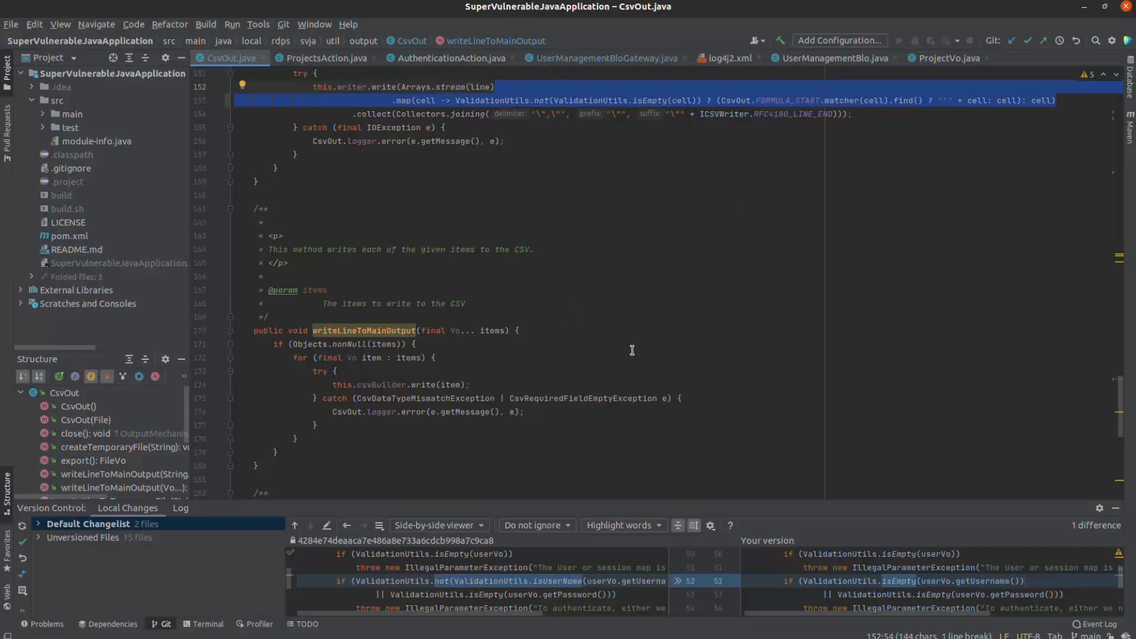
mouse_move(637, 354)
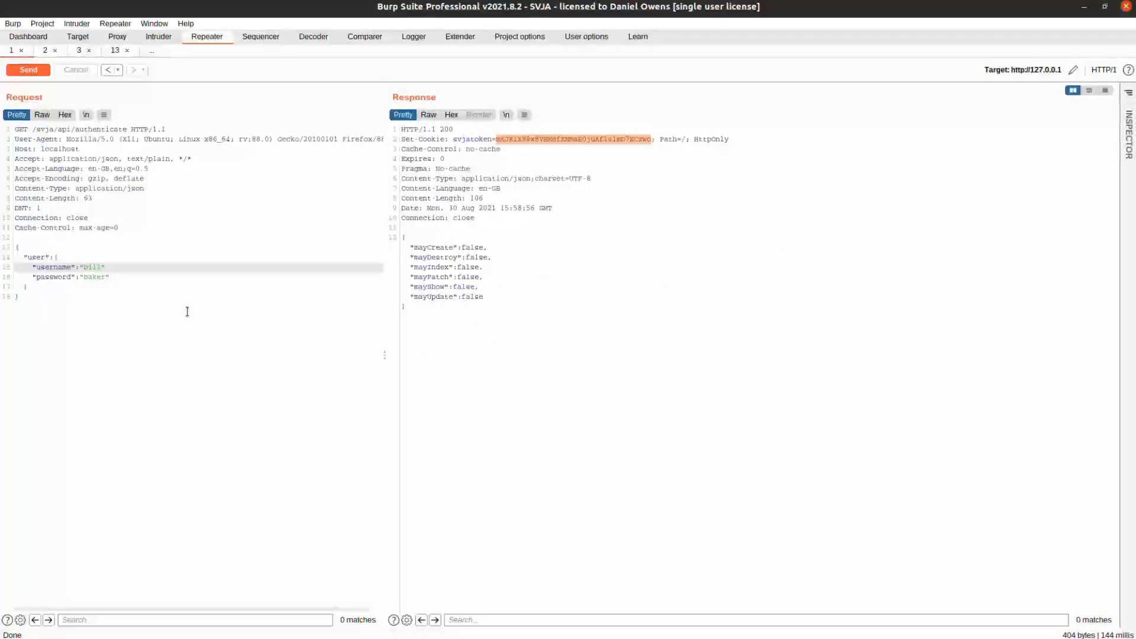
Resend the login request, use the fresh svjatoken cookie, and request a new projects CSV export
click(28, 69)
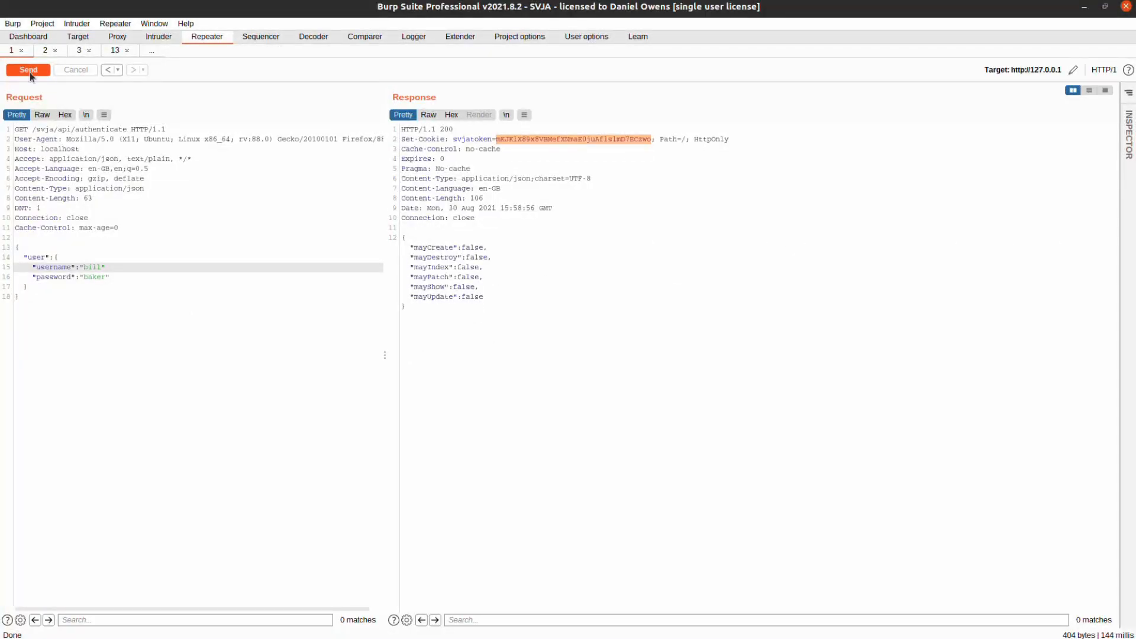
click(28, 69)
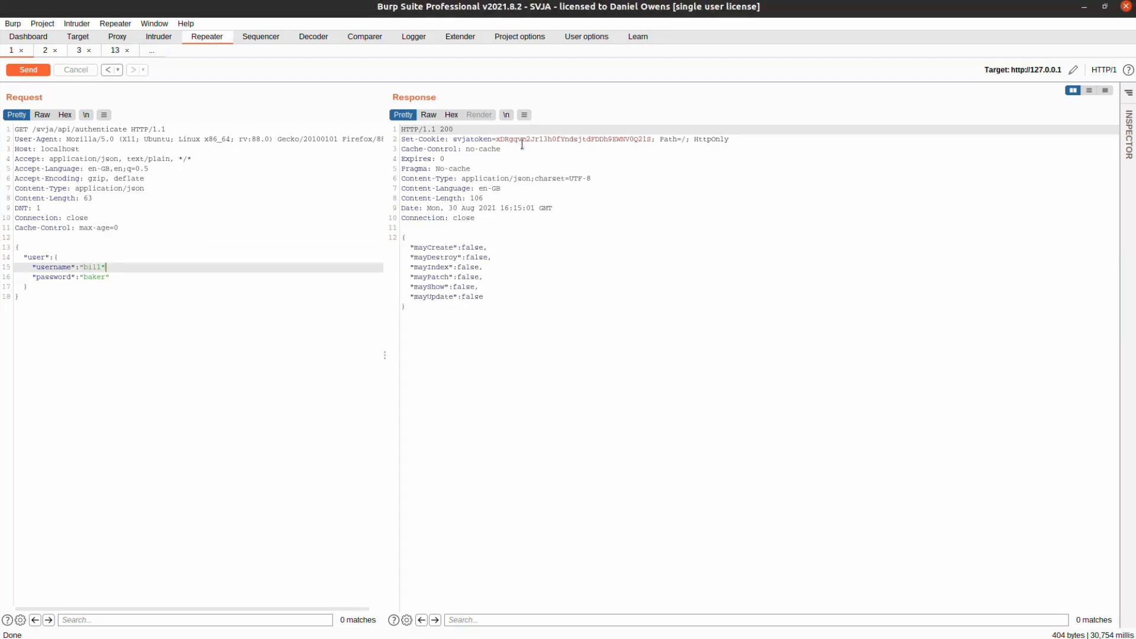
click(28, 69)
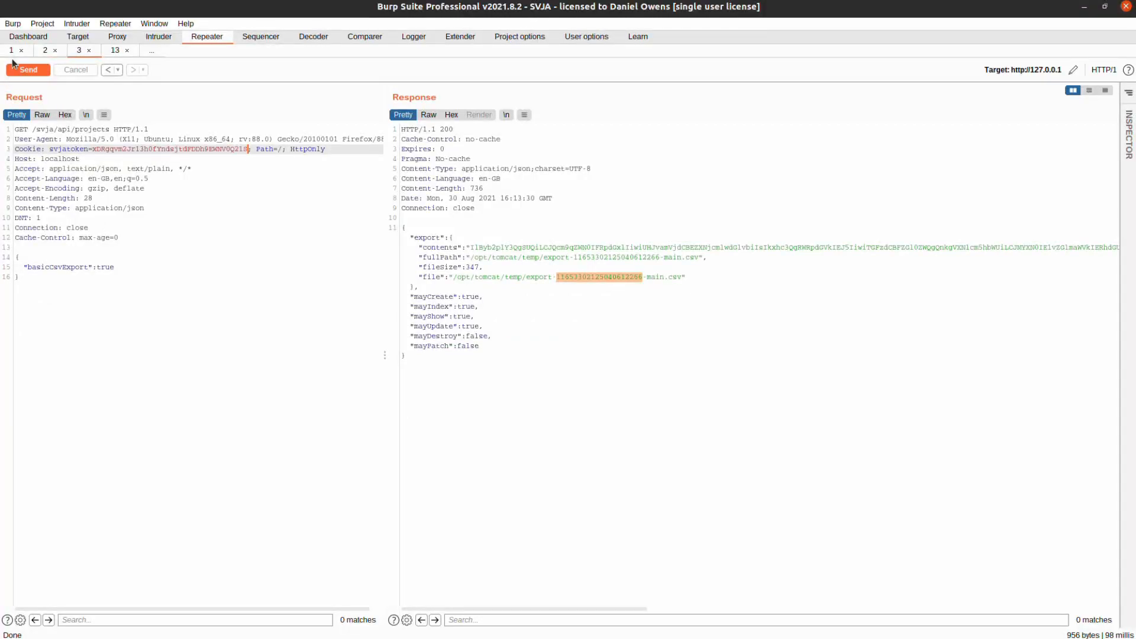
click(28, 70)
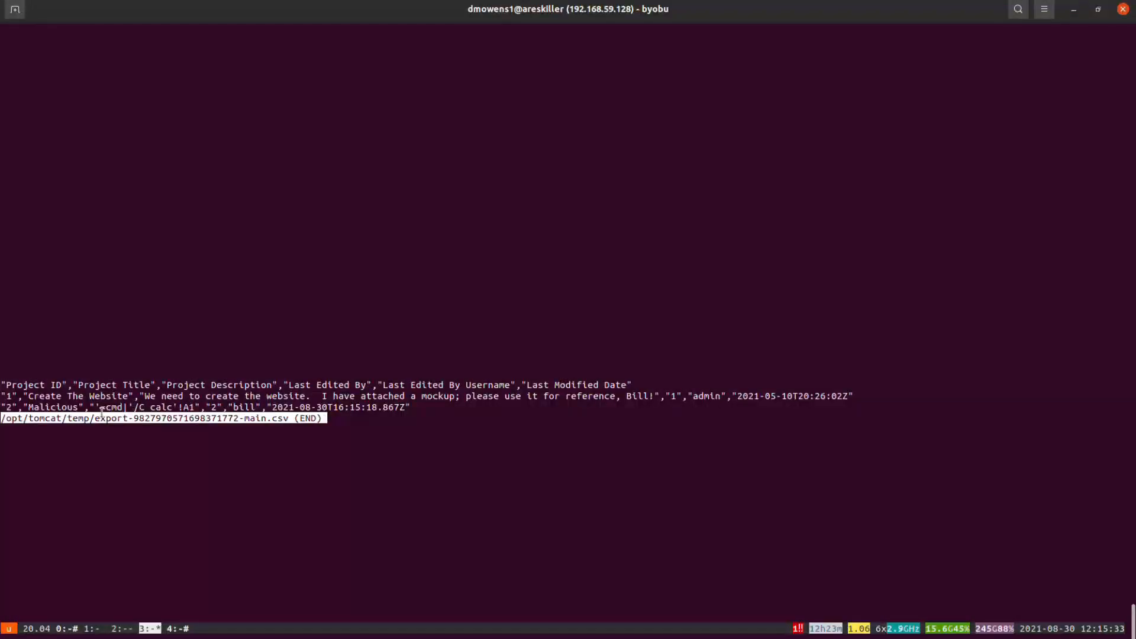
mouse_move(288, 277)
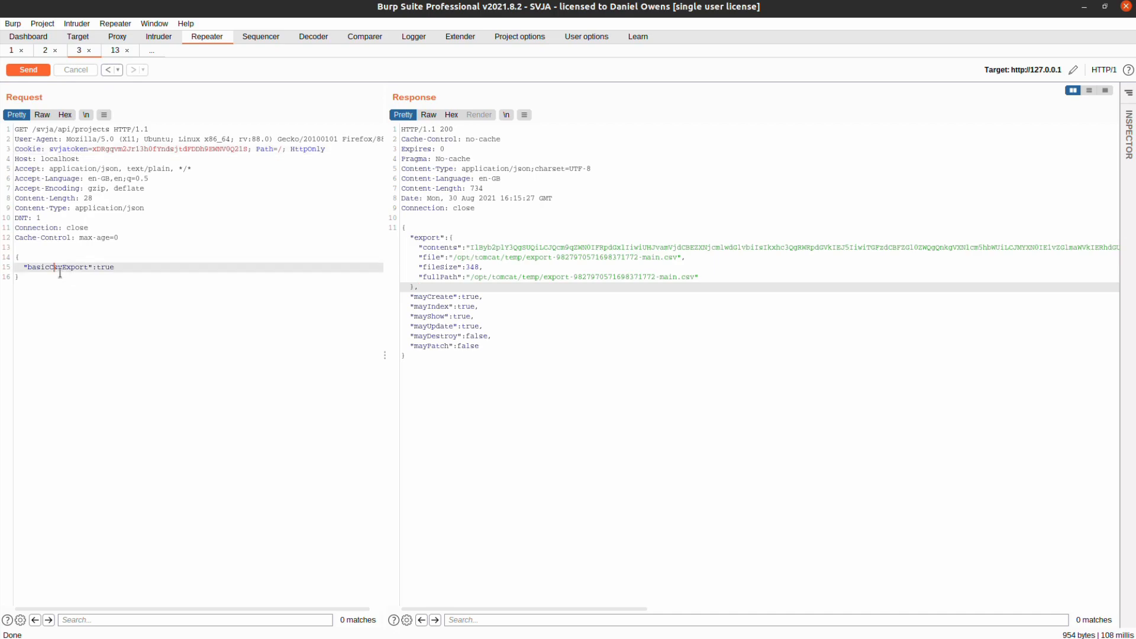
Rename the JSON key basicCsvExport to csvExport on line 15 and send the request
text(csvExport)
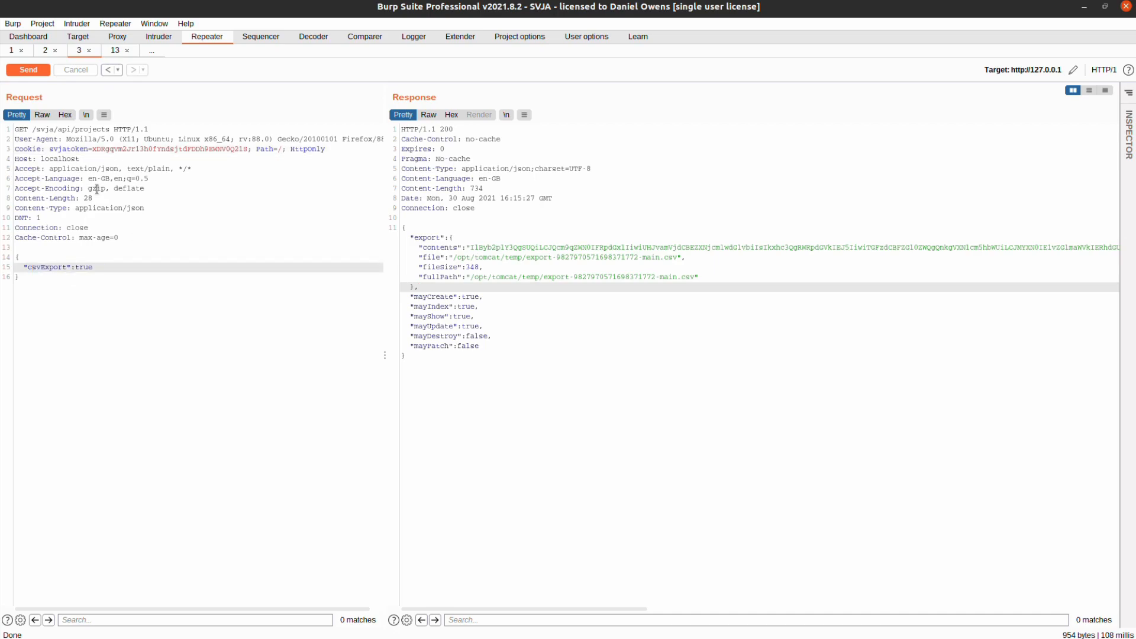
click(28, 69)
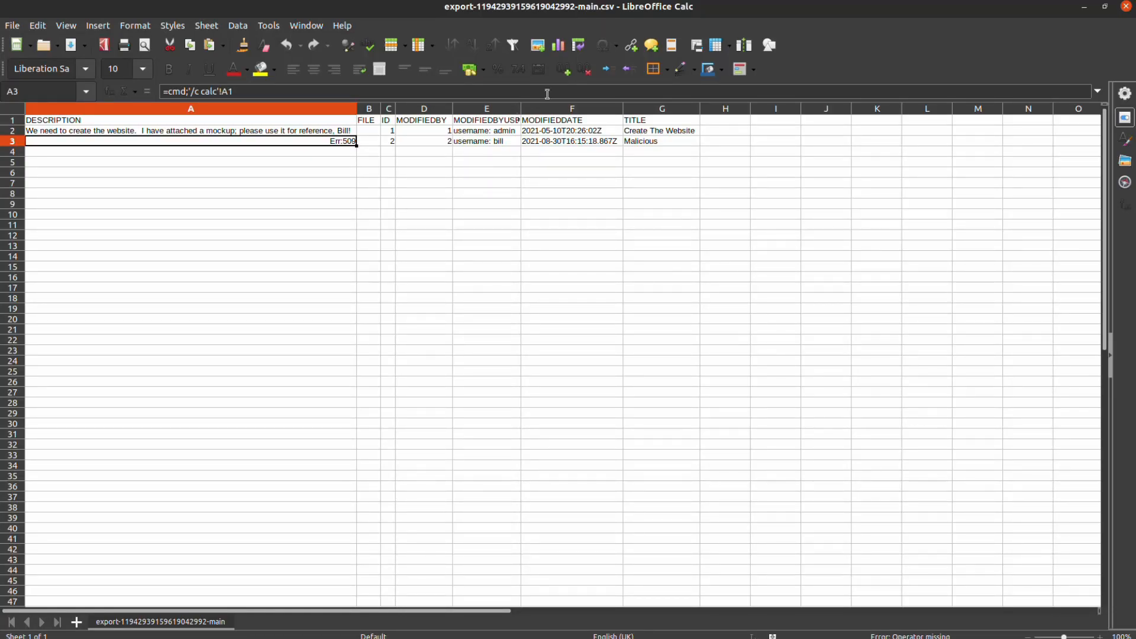
mouse_move(523, 274)
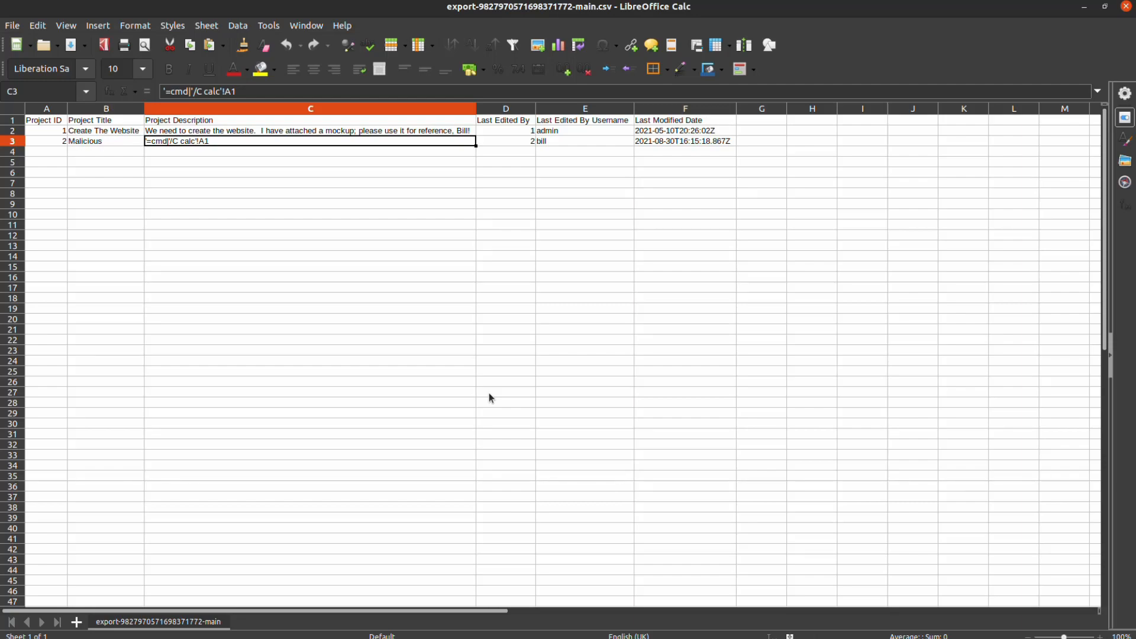
mouse_move(82, 157)
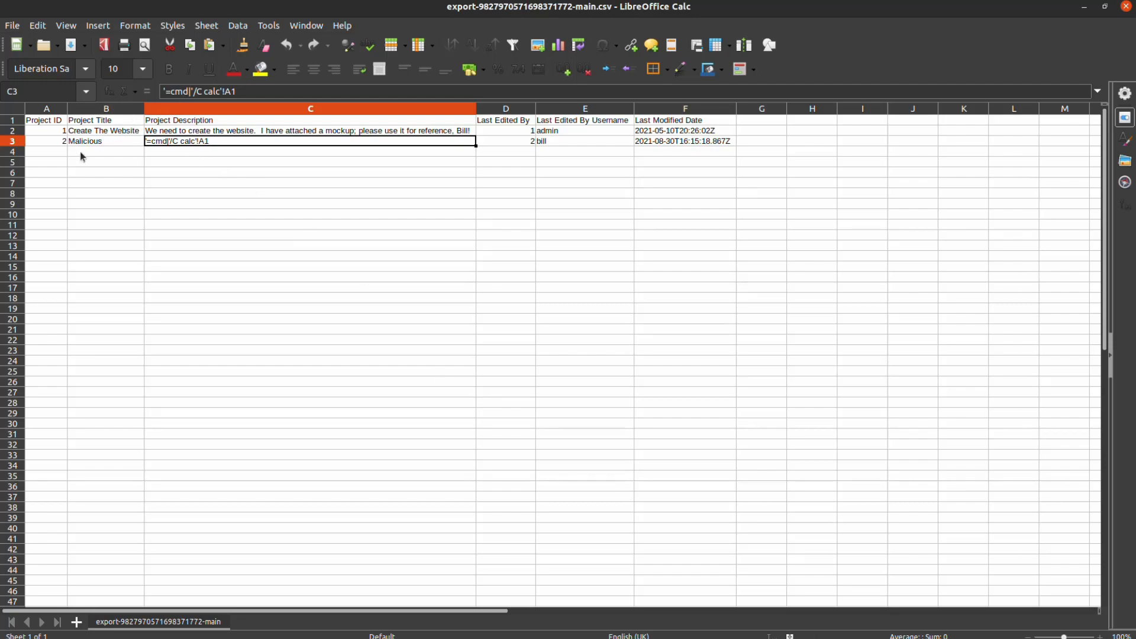
Open the full export-9827… CSV and inspect the description in cell C3
click(106, 141)
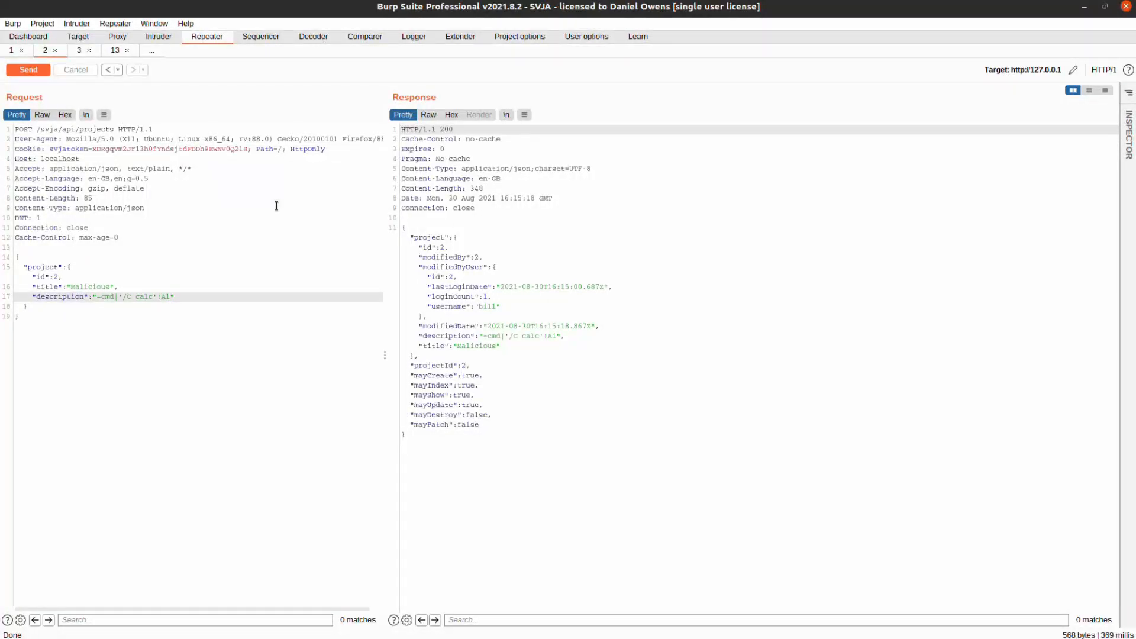
Bring up Repeater tab 2 with the POST /svja/api/projects request and its =cmd description
text(\n)
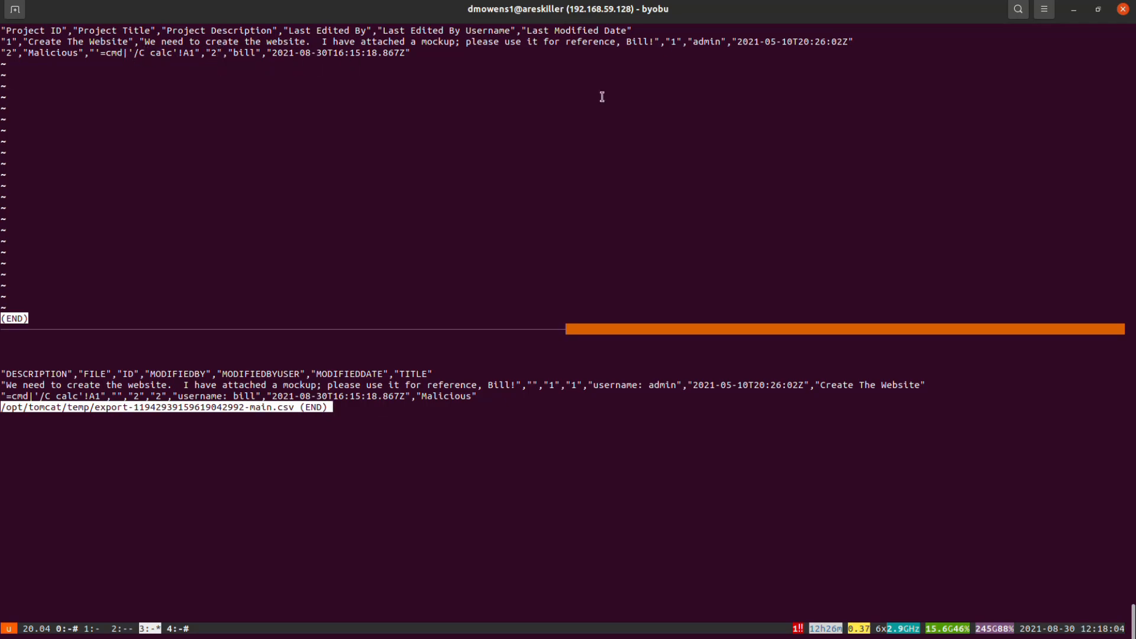
mouse_move(185, 73)
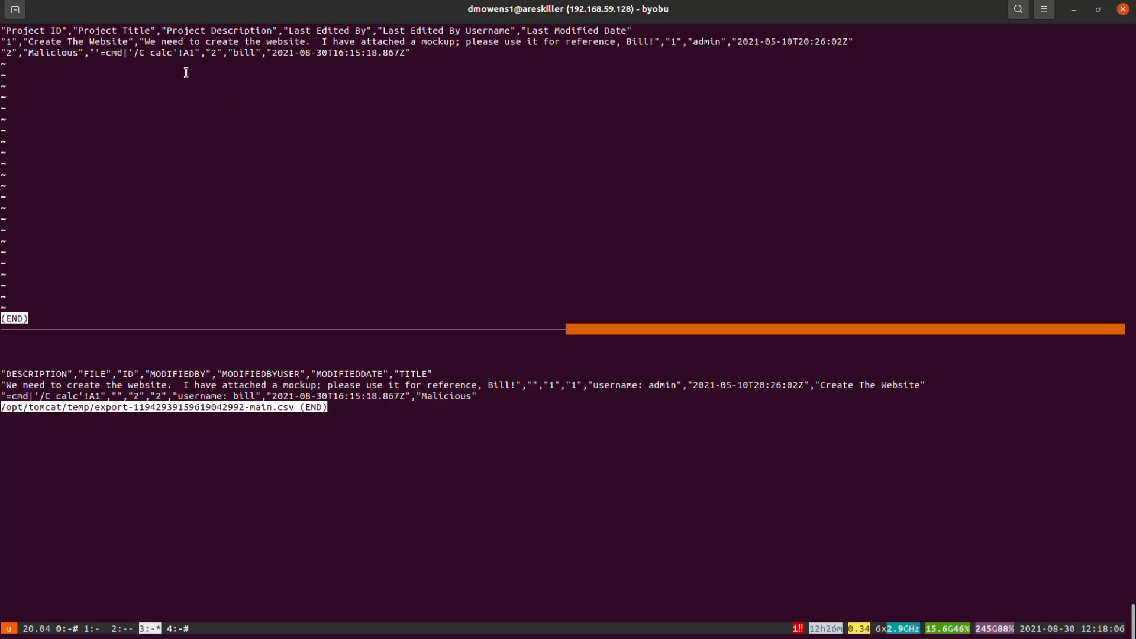
mouse_move(649, 155)
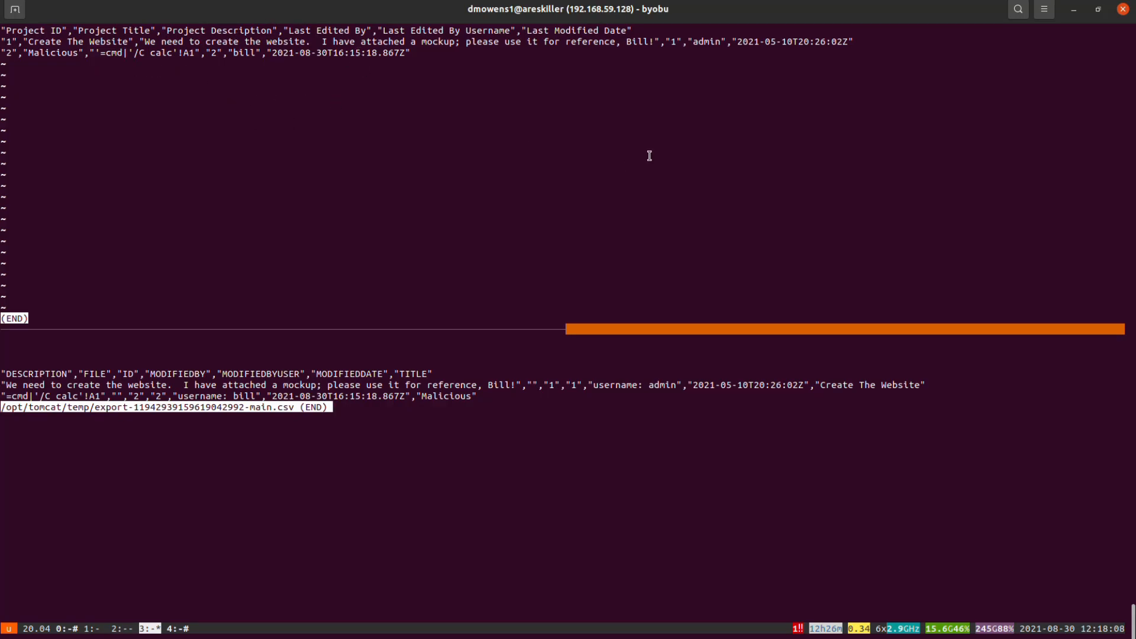
mouse_move(858, 52)
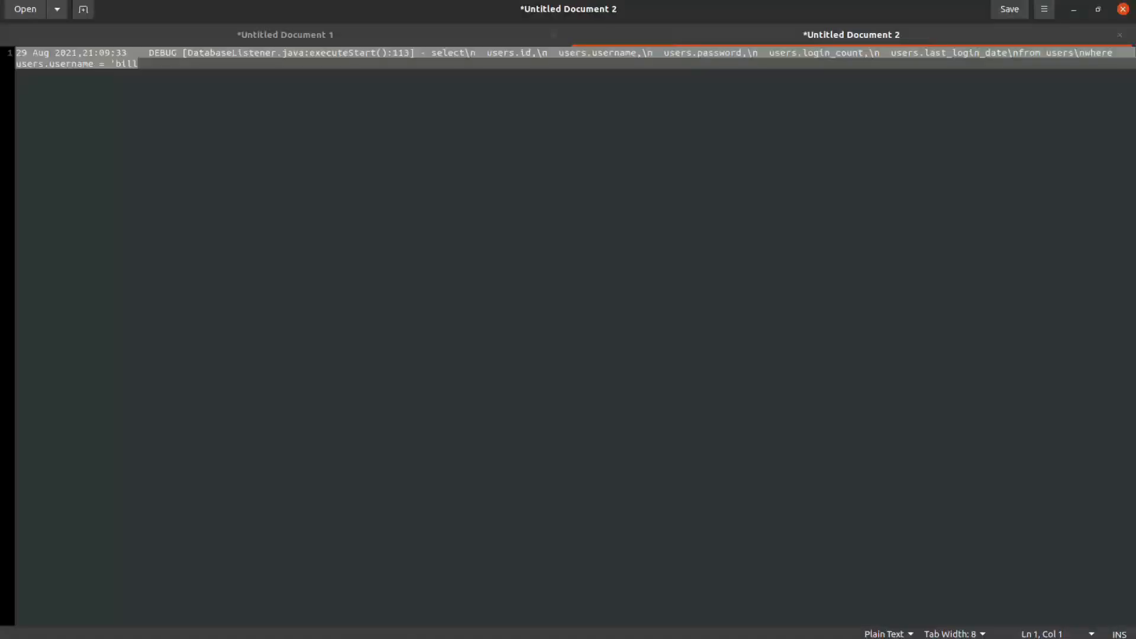
Paste the two CSV rows into a new gedit document and replace every " with \"
click(82, 9)
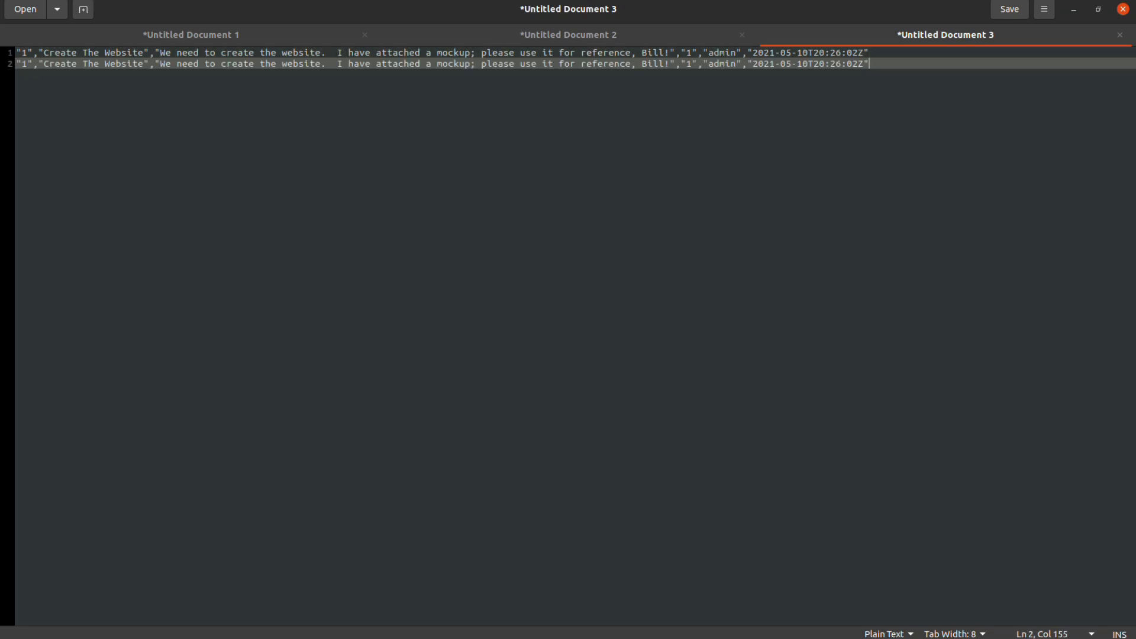
text(h)
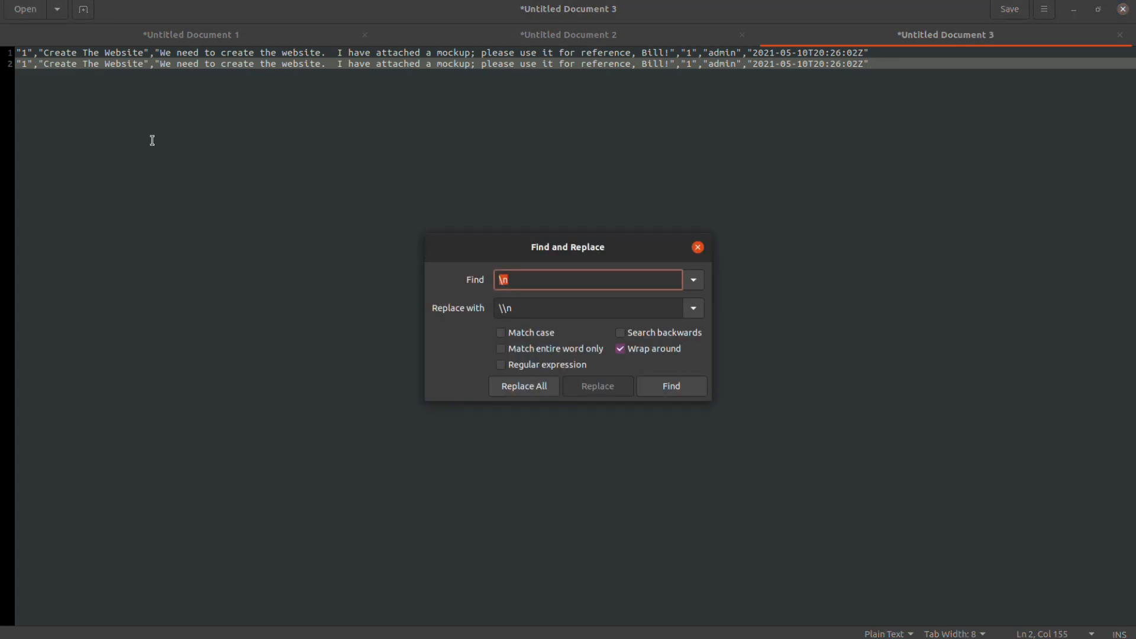
text(")
click(588, 309)
text(")
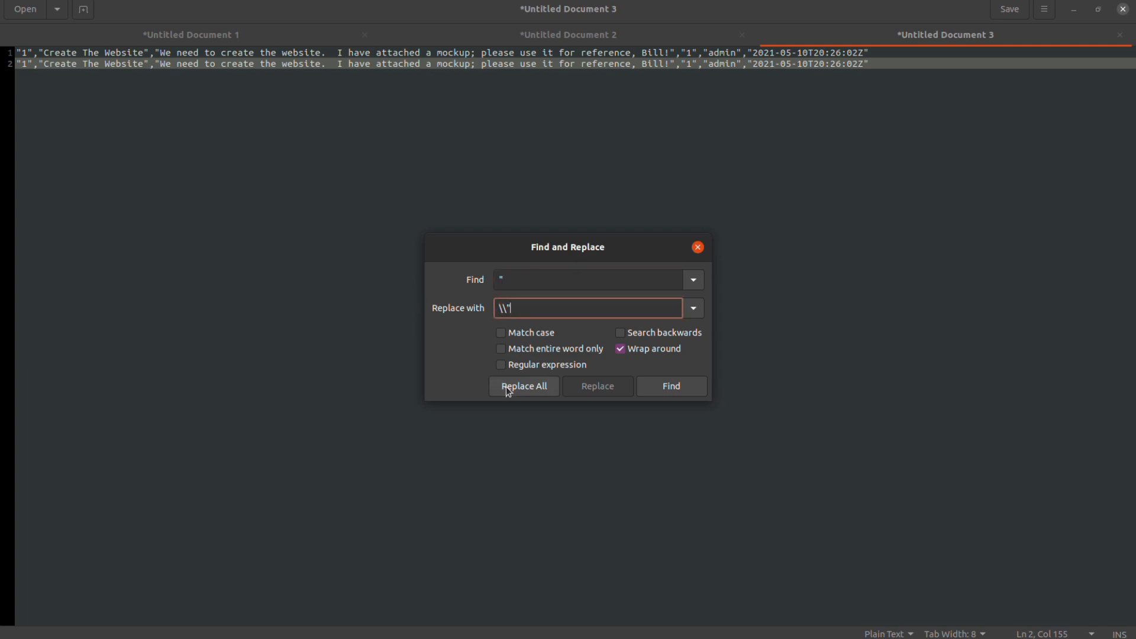
click(523, 385)
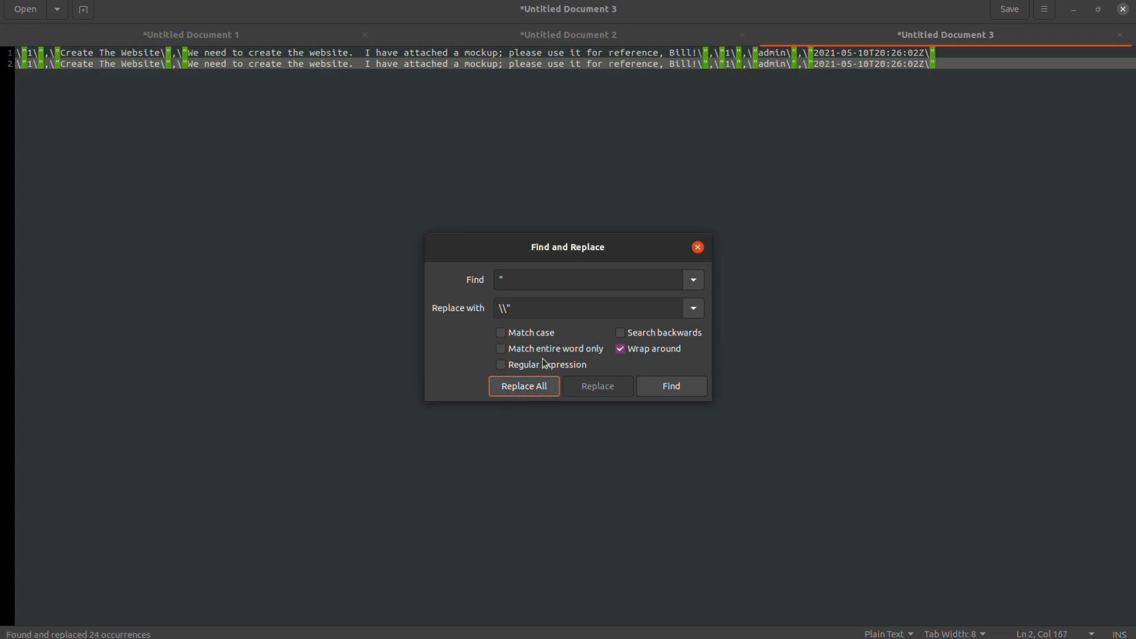
click(696, 248)
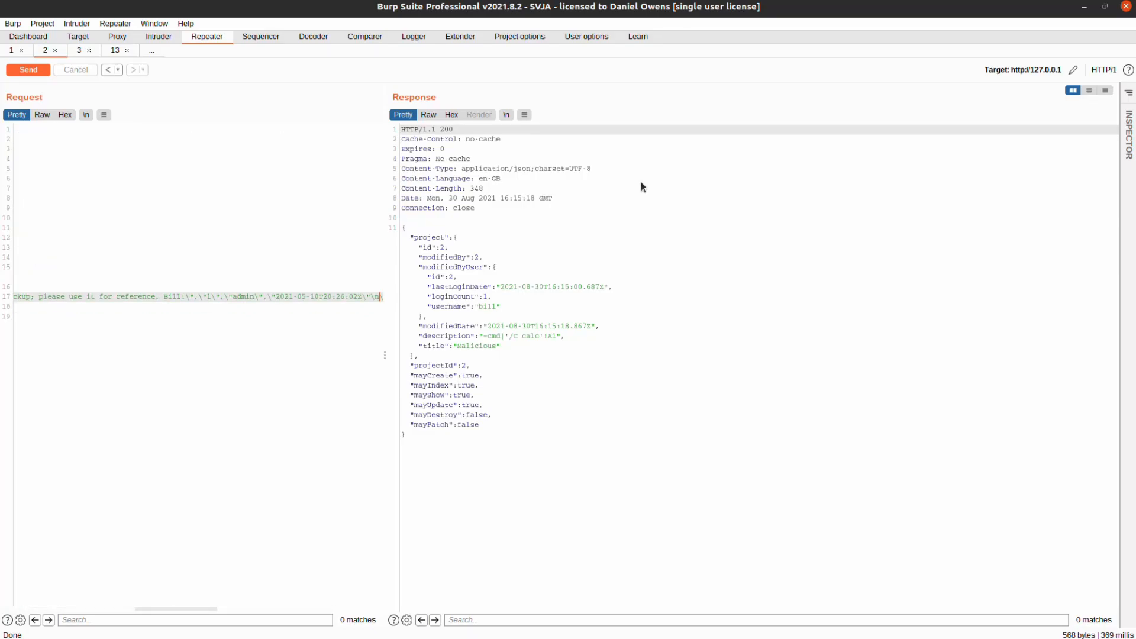
Paste the escaped rows into the line 17 description, adjust the values, and send the update
key(alt+Tab)
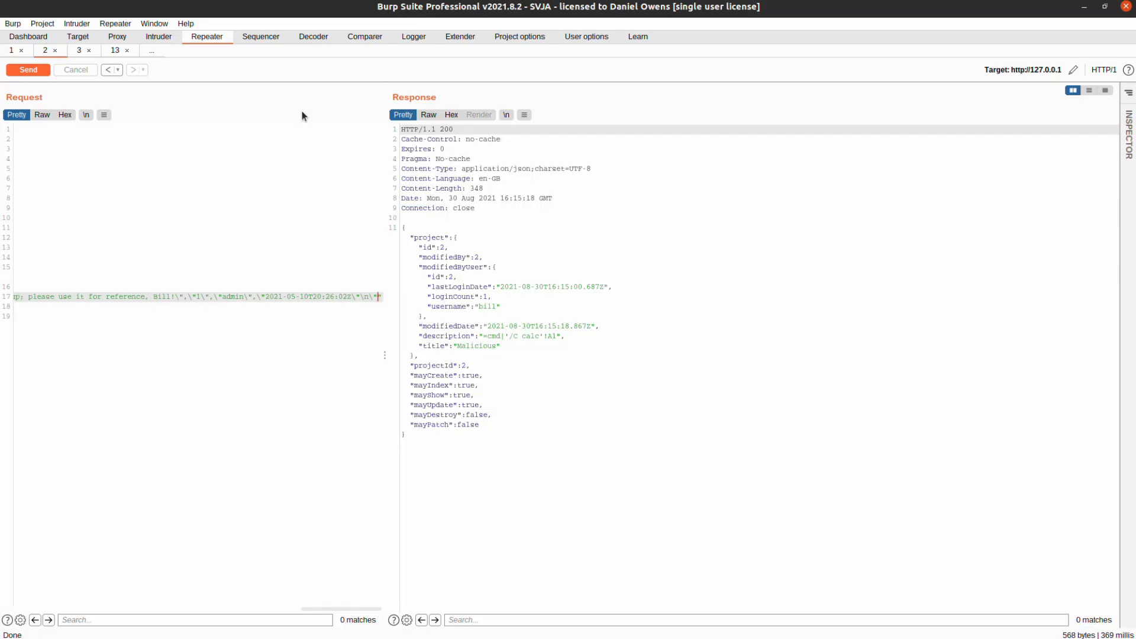
text(6)
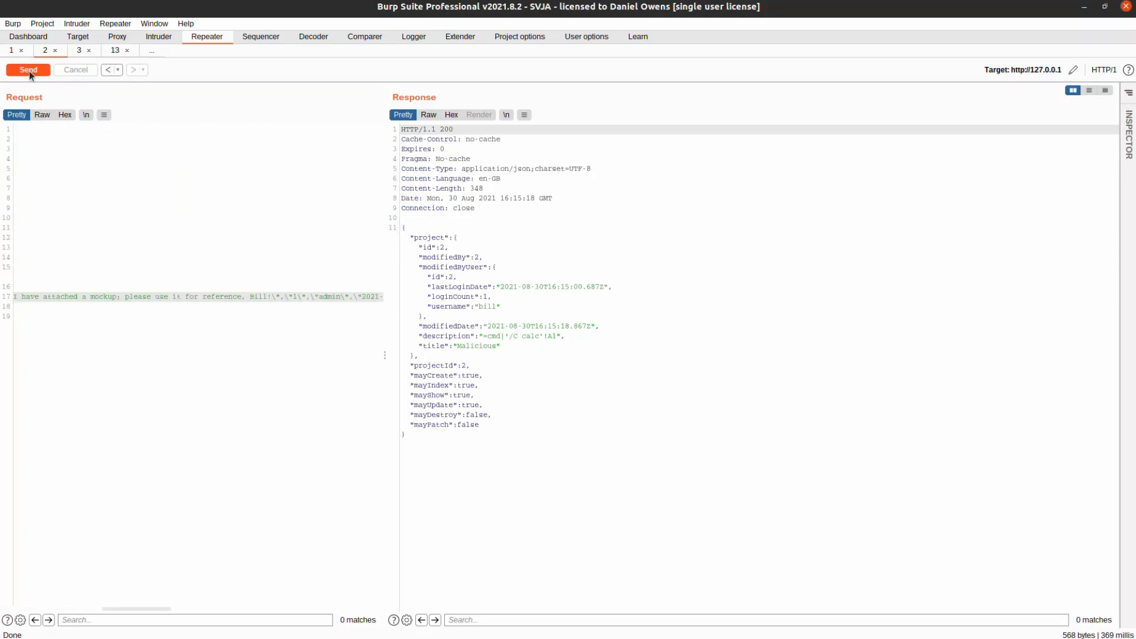
click(28, 69)
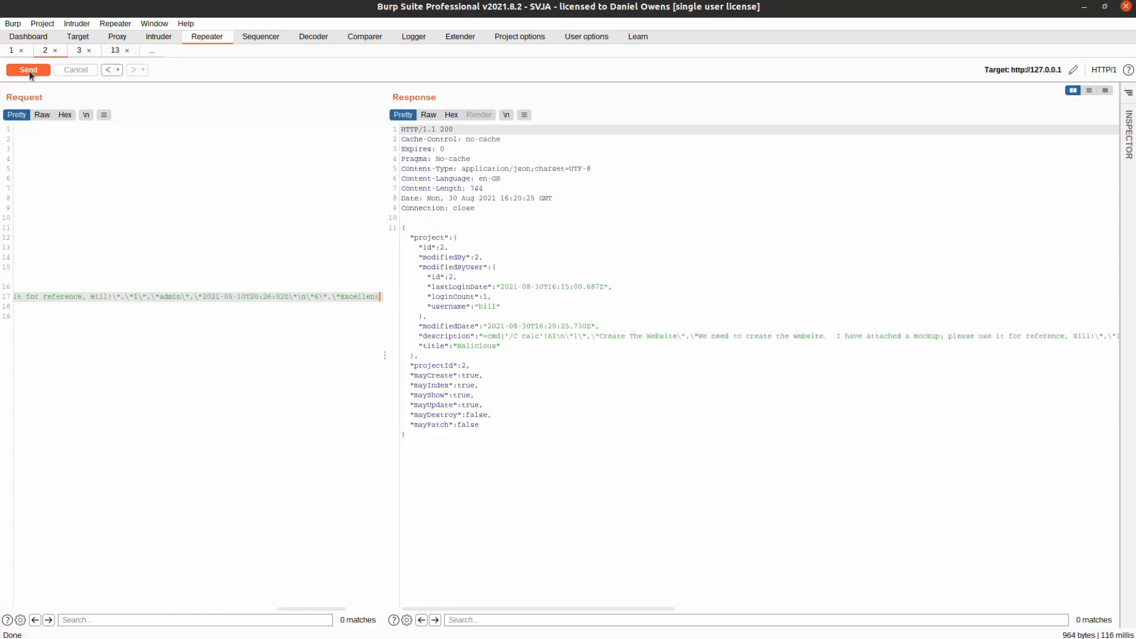
click(78, 50)
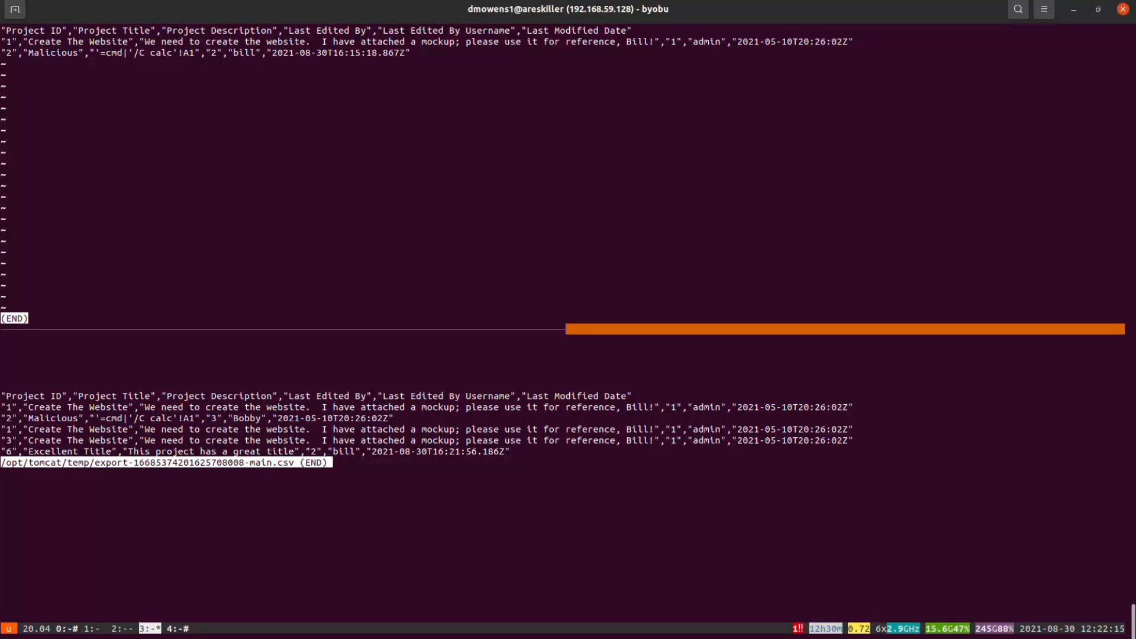
mouse_move(76, 455)
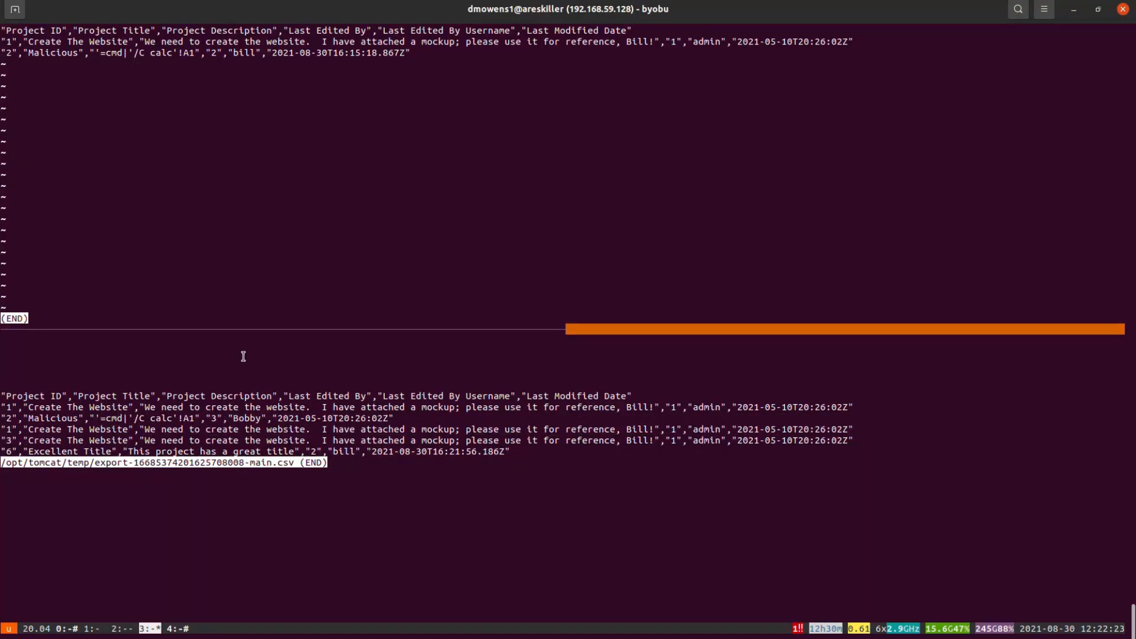
mouse_move(311, 337)
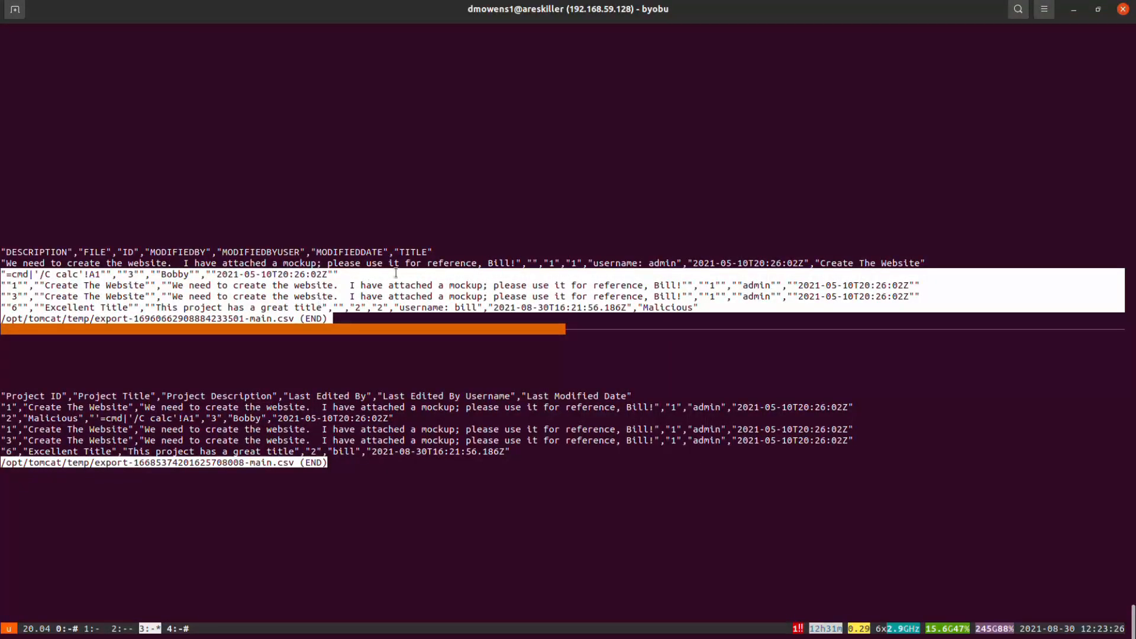
mouse_move(732, 189)
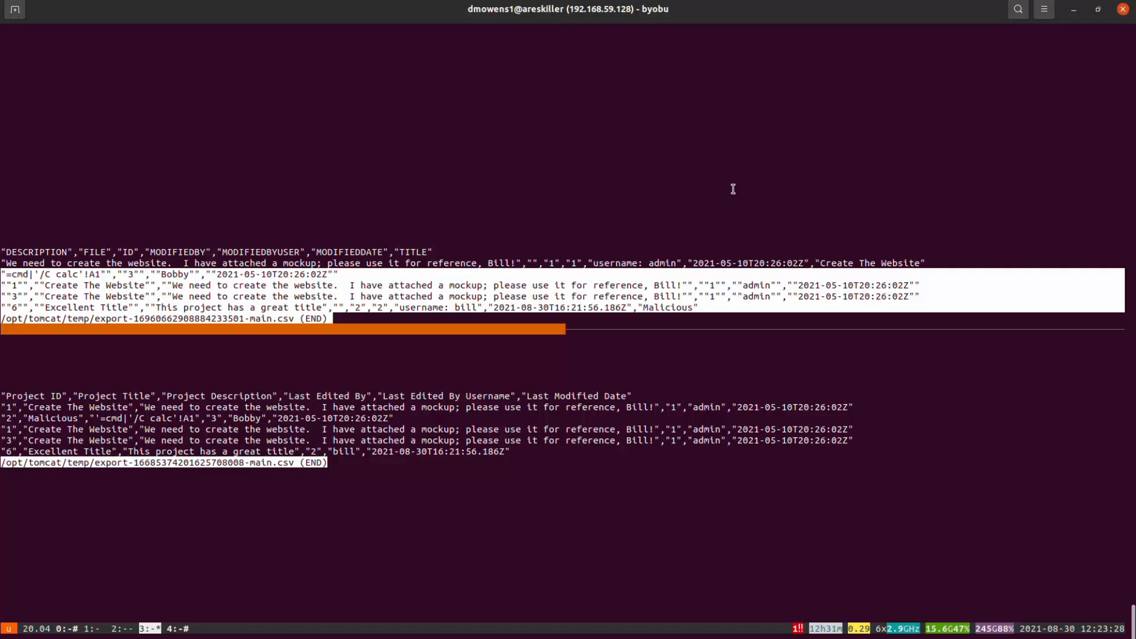
mouse_move(79, 358)
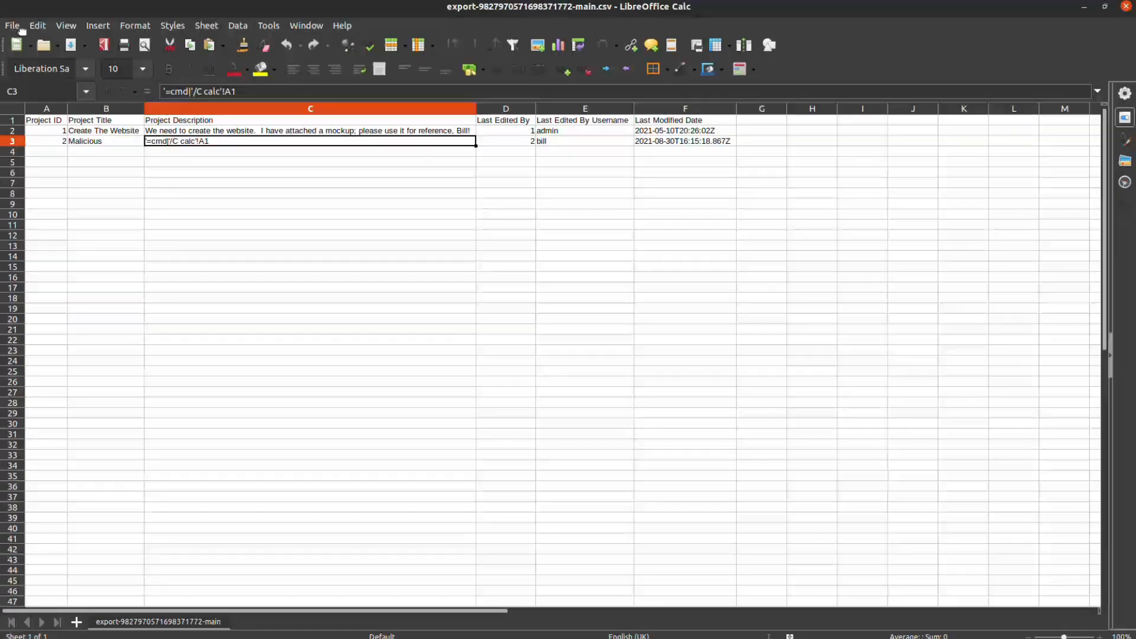
Close the open export spreadsheets via File > Close and reopen a recent export file
click(12, 25)
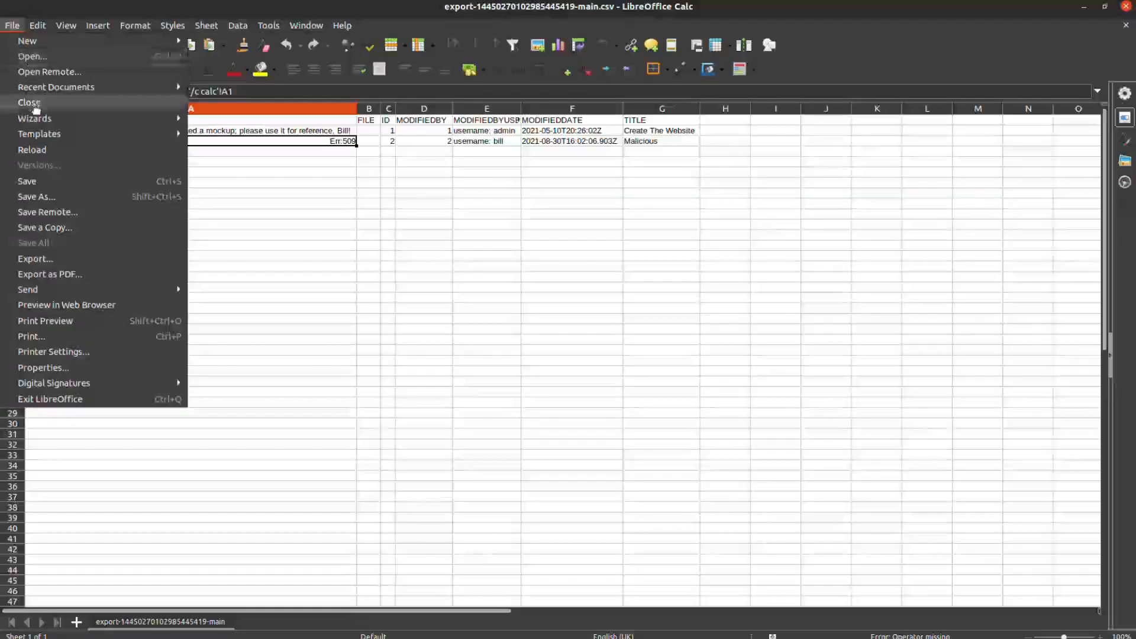
click(28, 103)
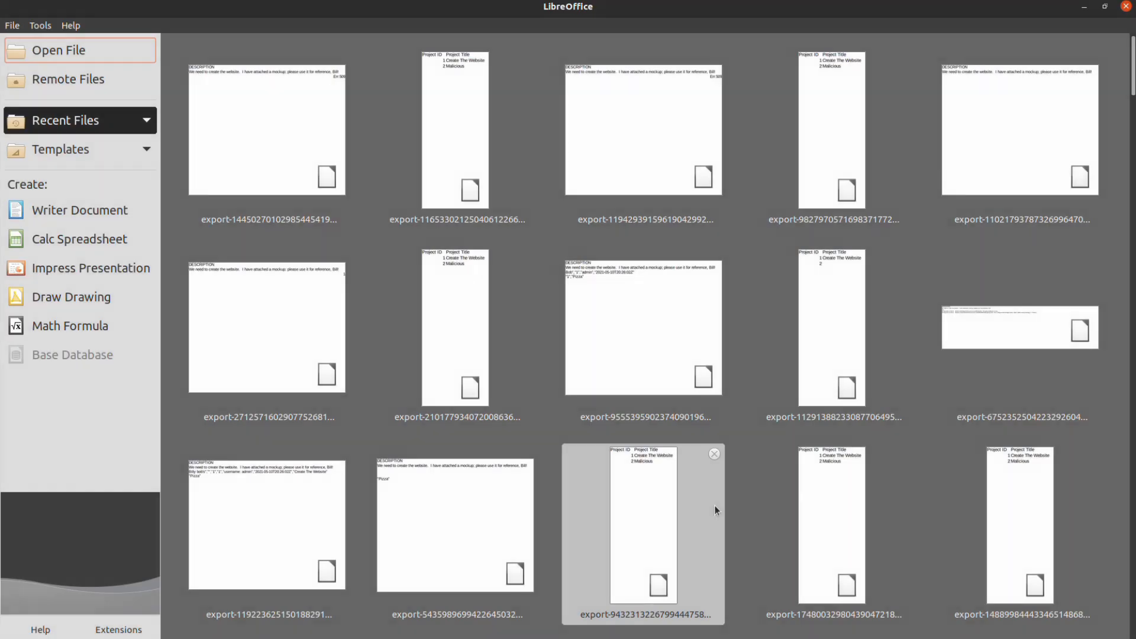
double_click(642, 522)
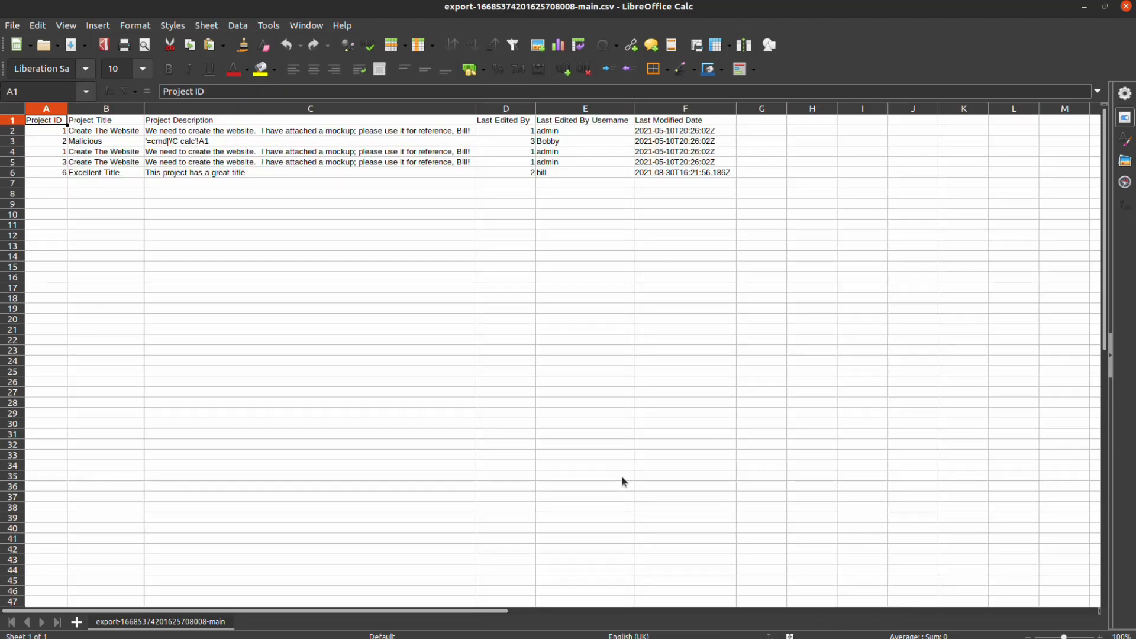
click(45, 152)
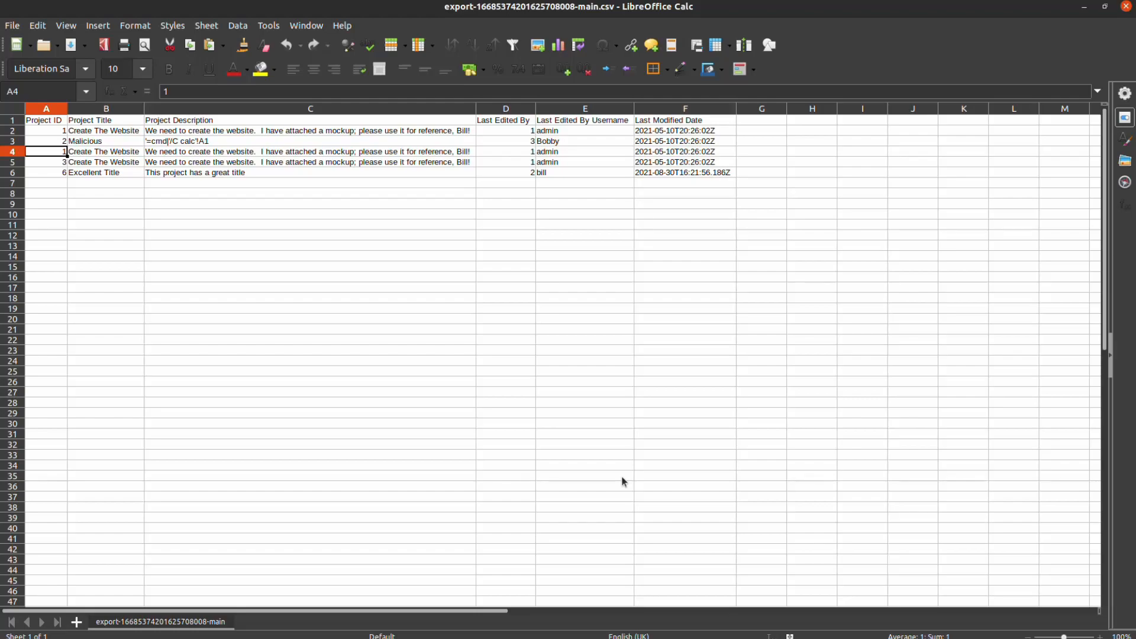
click(310, 141)
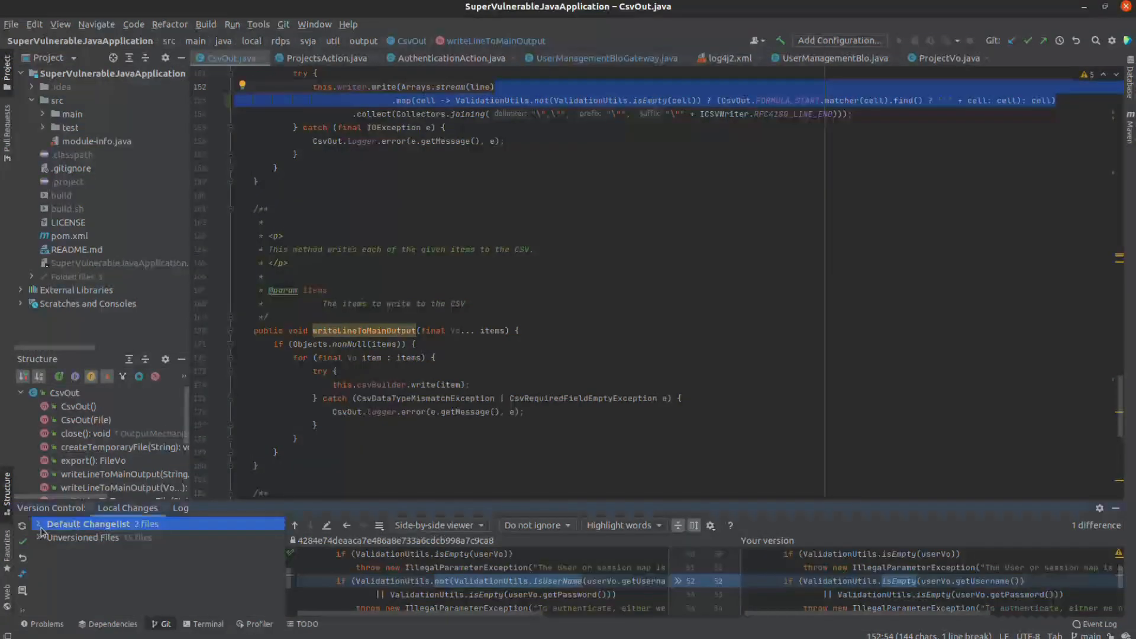
Open the side-by-side diff of UserManagementBloGateway.java from the Default Changelist
click(604, 58)
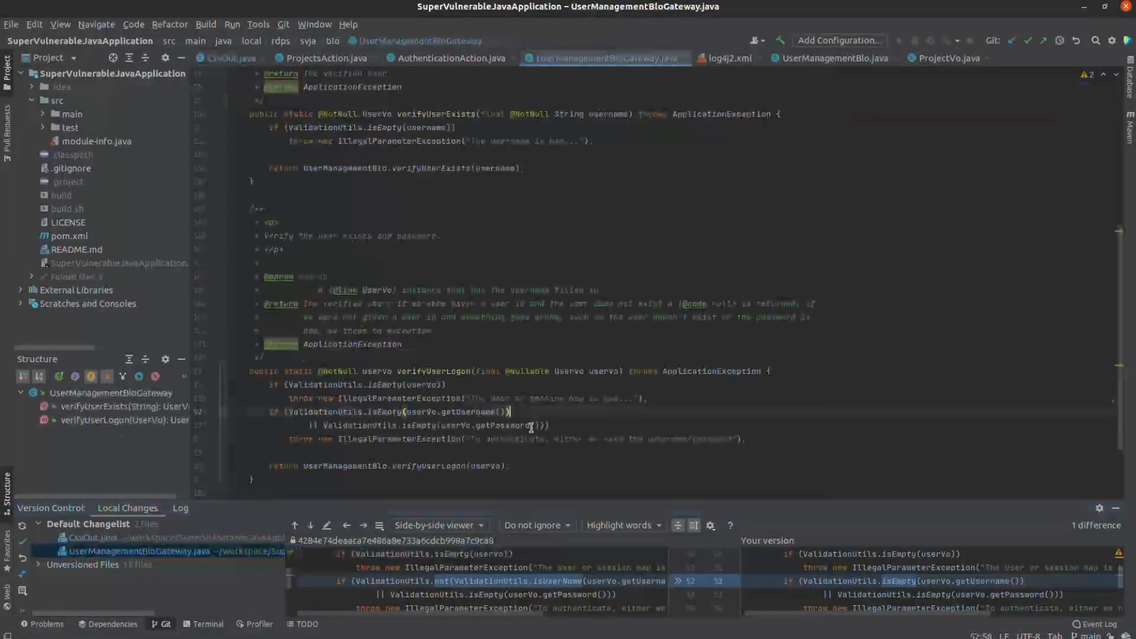
mouse_move(518, 426)
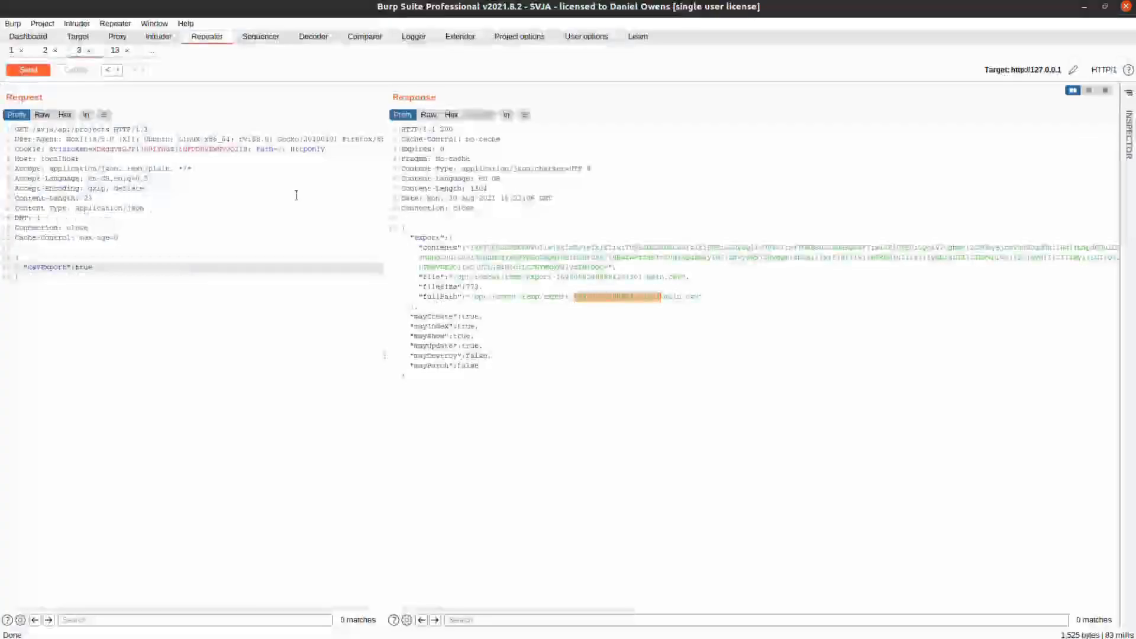
click(28, 70)
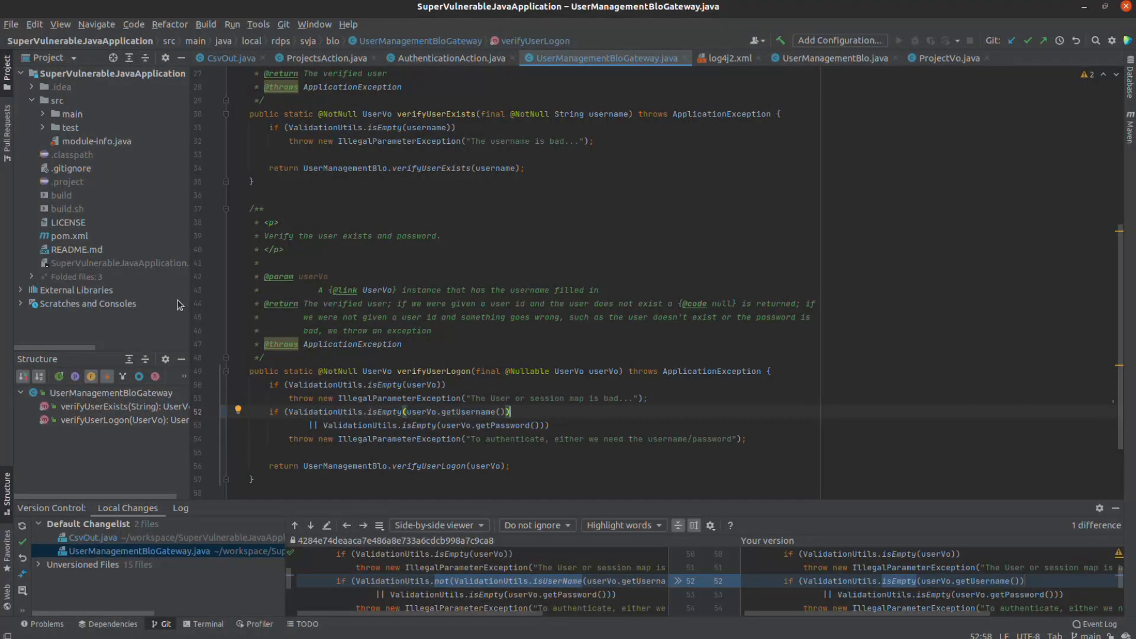
key(alt+Tab)
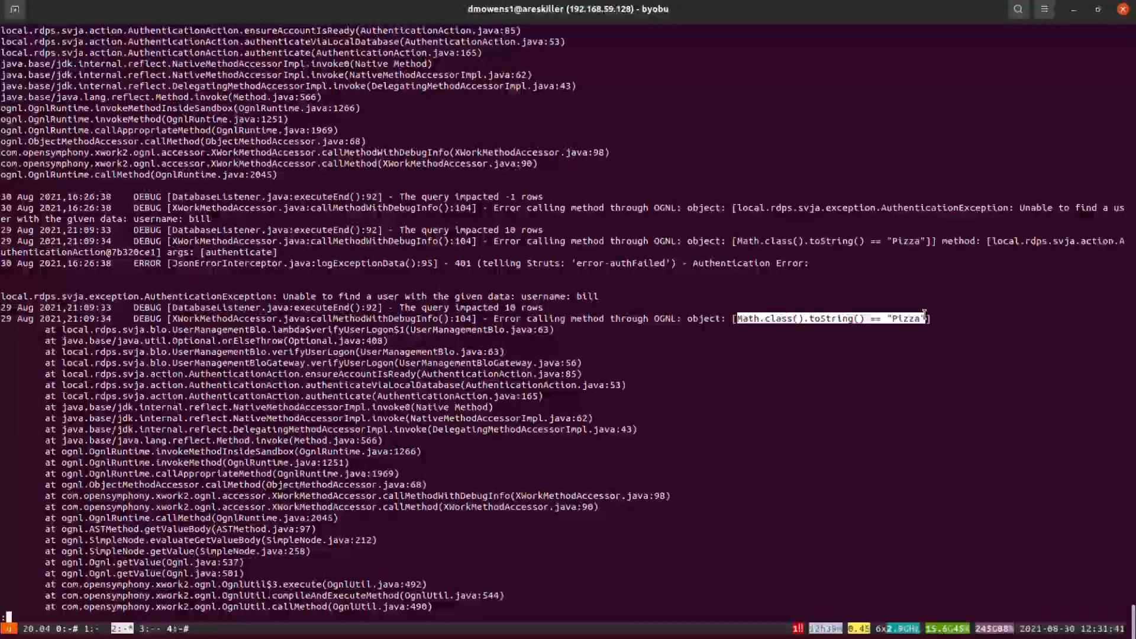
mouse_move(734, 247)
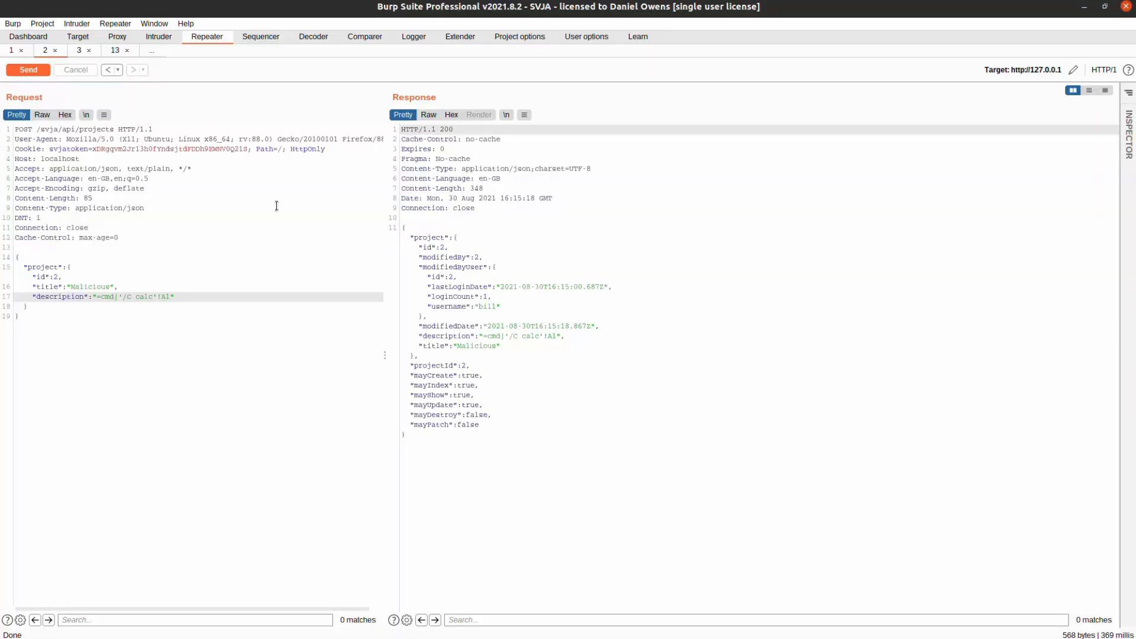
In Burp Repeater, show the project POST request with the =cmd formula and its 200 response
click(28, 70)
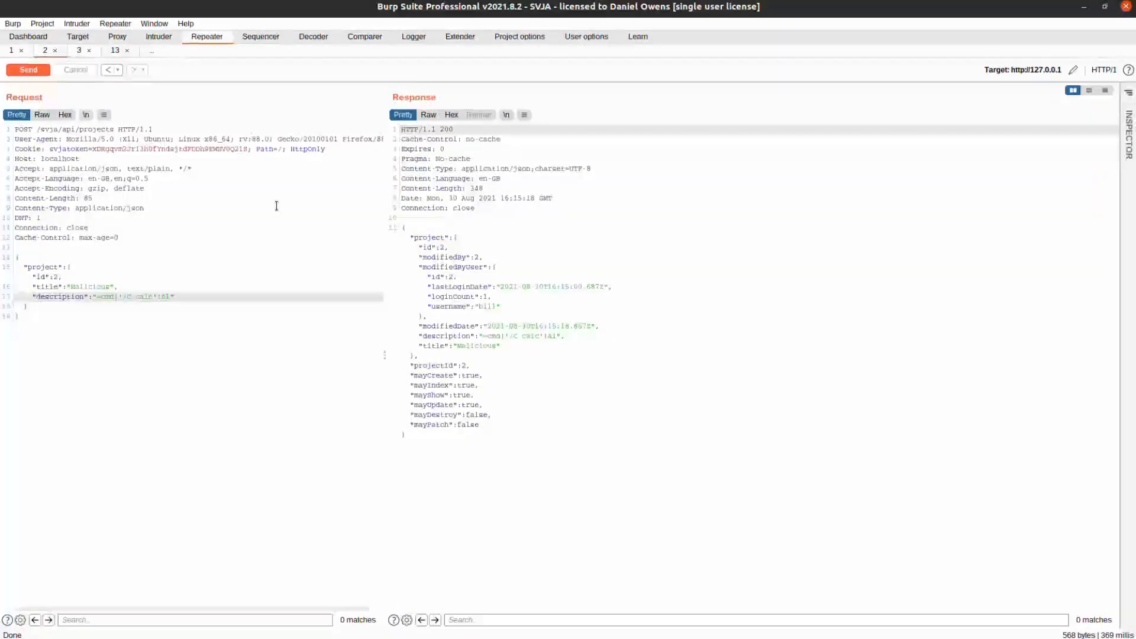